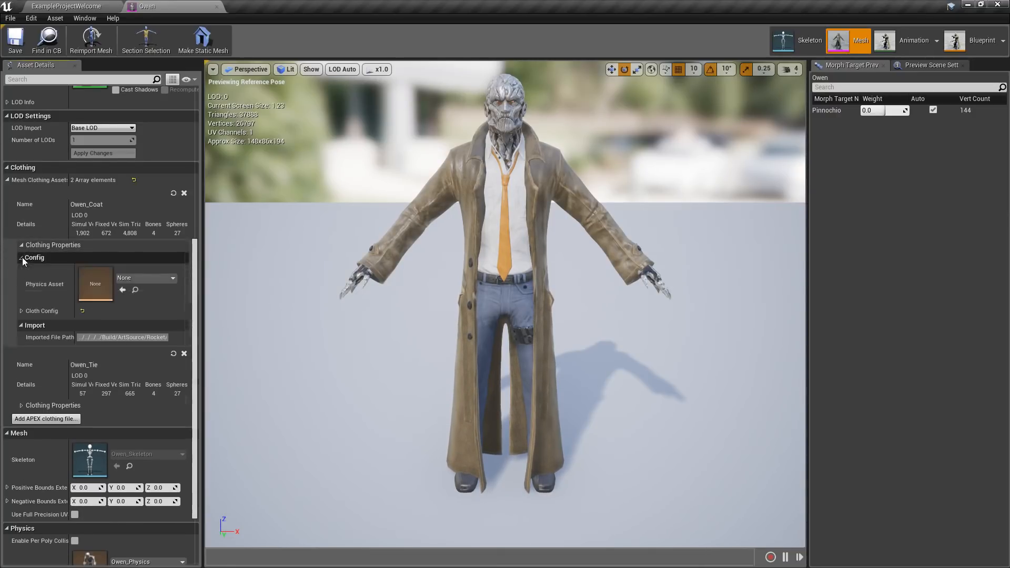
# - Expand Owen_Coat's Config and Cloth Config to expose wind, damping and gravity settings
pyautogui.click(21, 310)
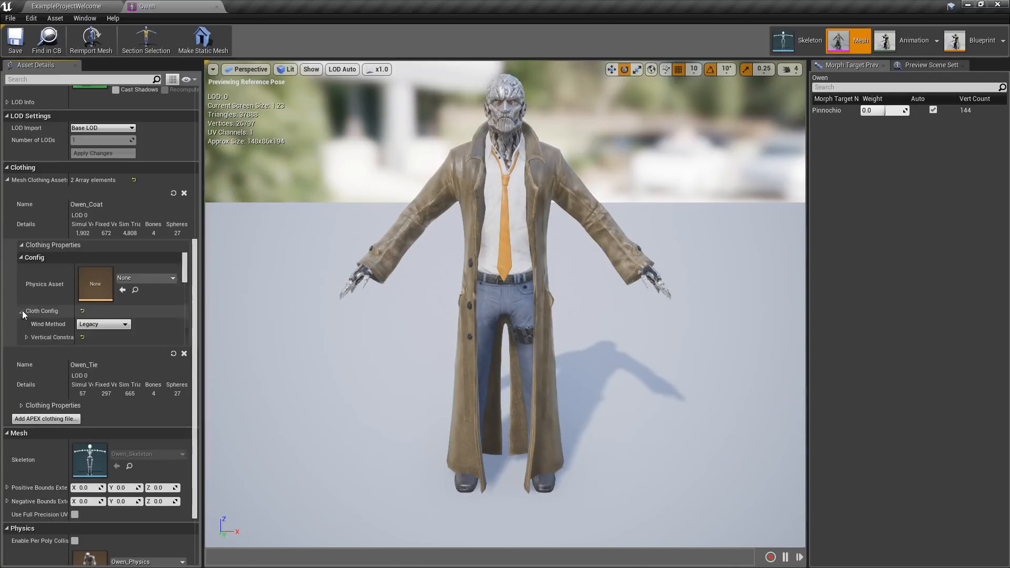
pyautogui.click(21, 311)
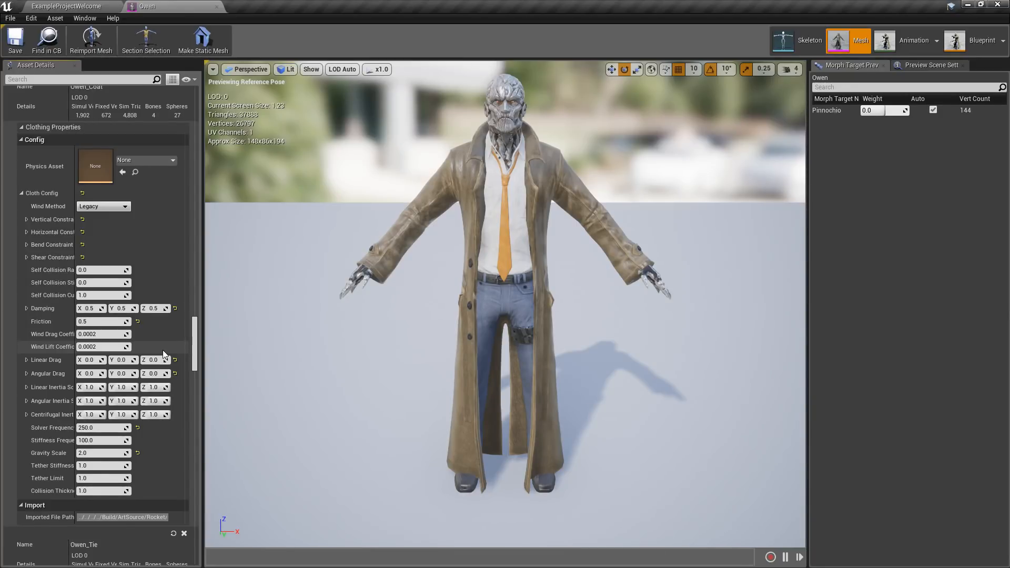
pyautogui.moveTo(231, 374)
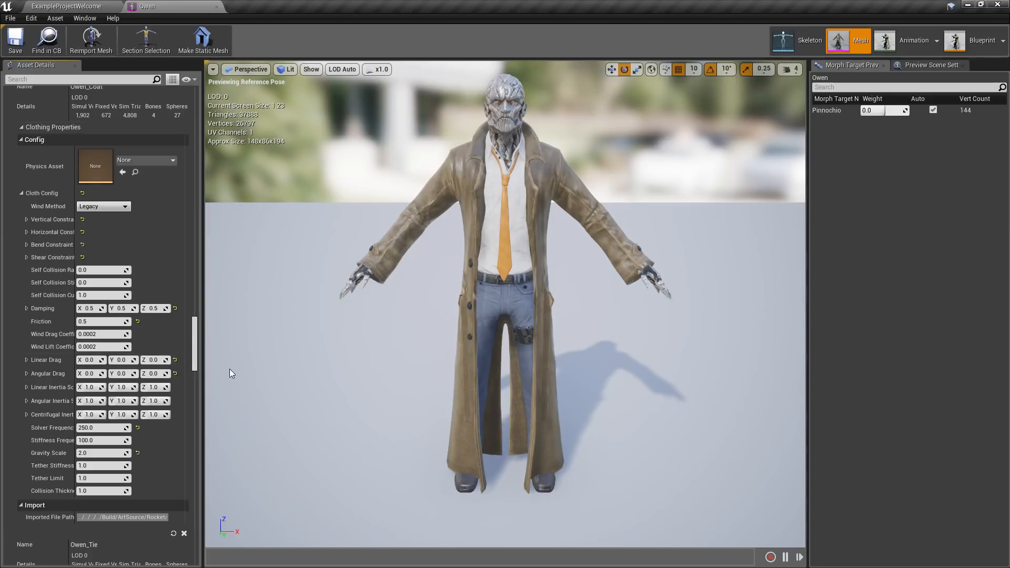
pyautogui.moveTo(307, 266)
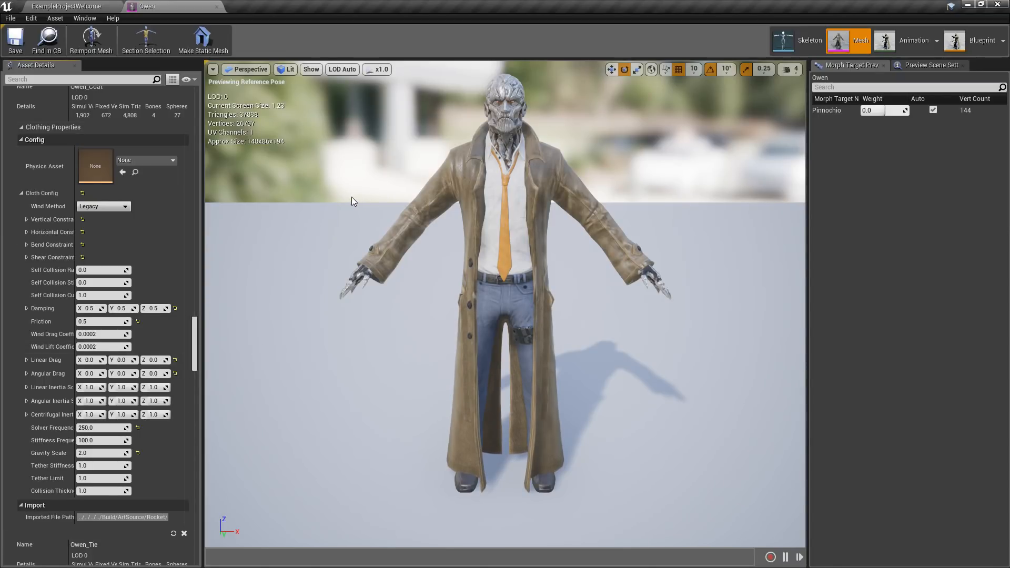
# - Show the TestOwen mesh's Preview Scene Settings beside its clothing assets
pyautogui.click(310, 70)
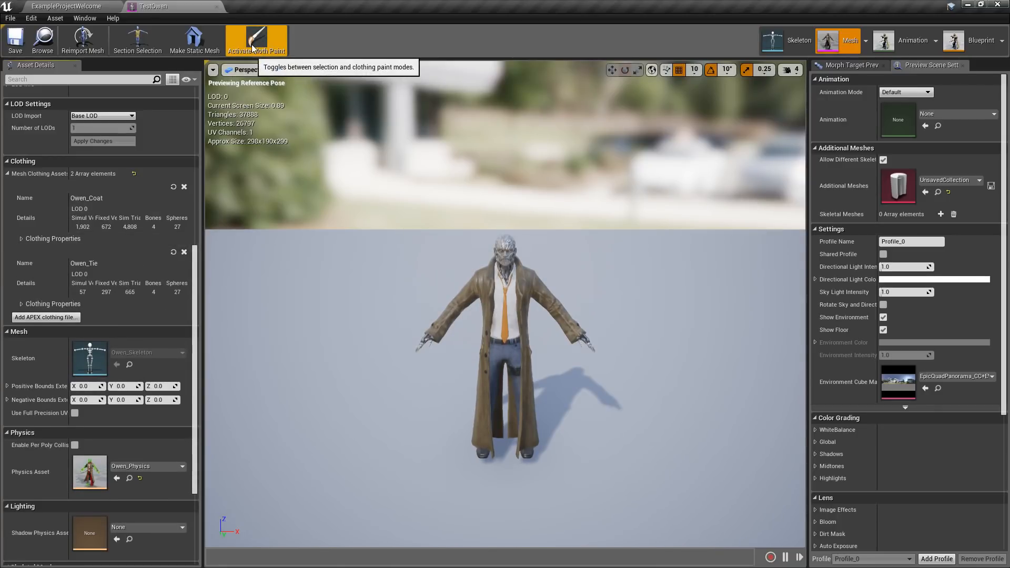
# - Enter cloth paint mode and choose Owen_Coat as the clothing data to paint
pyautogui.click(260, 40)
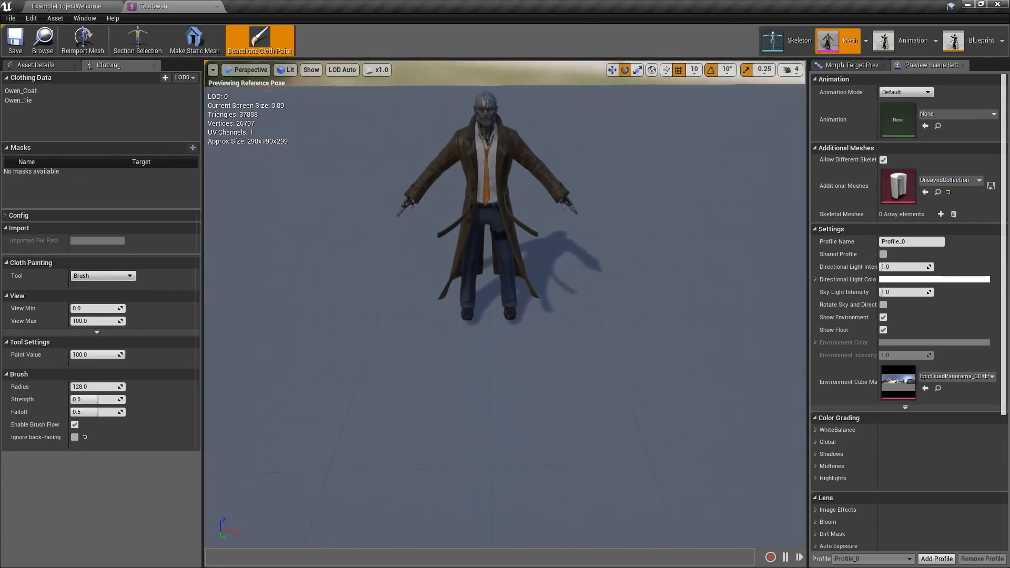
pyautogui.scroll(-3)
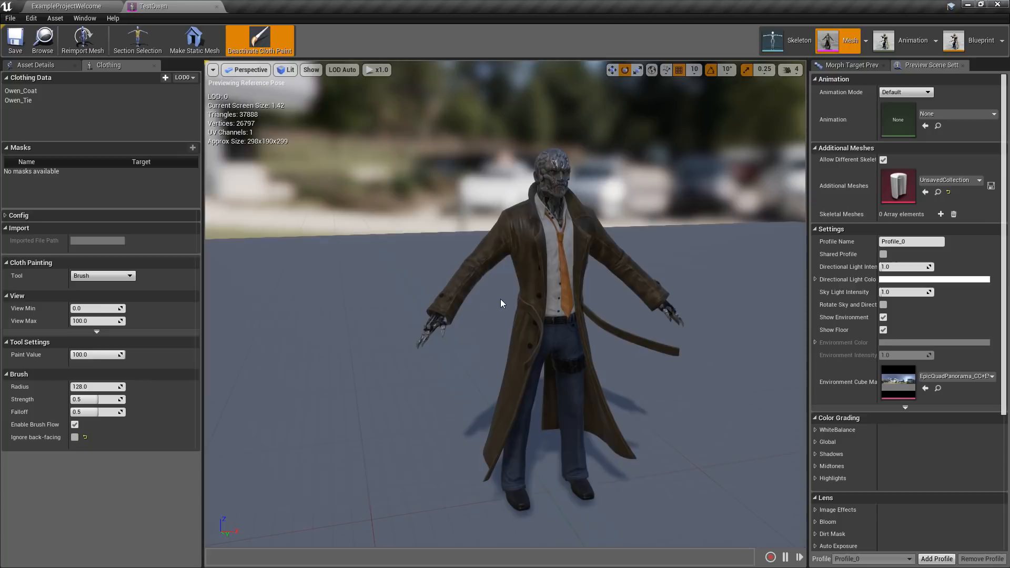
pyautogui.click(18, 101)
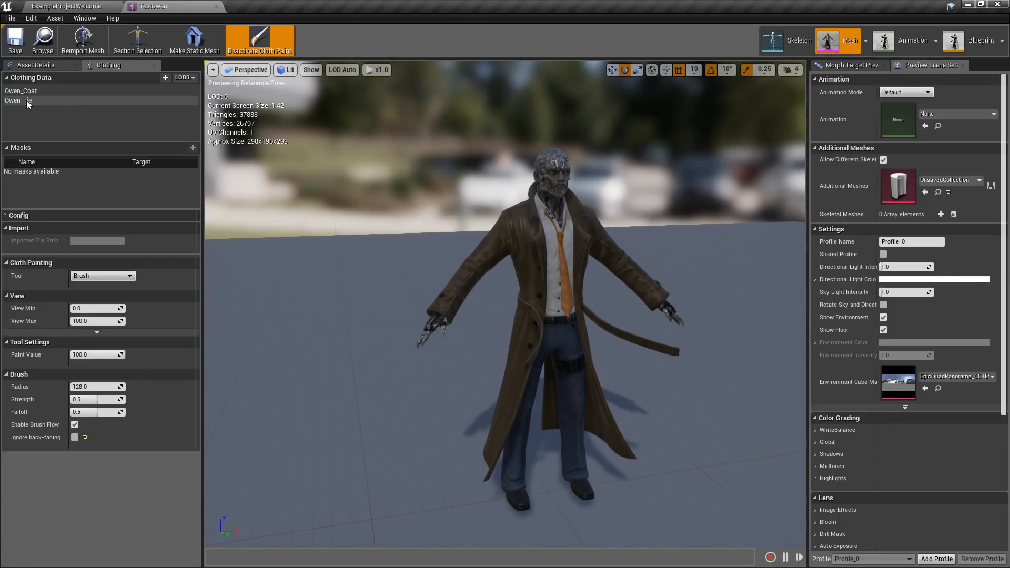
pyautogui.click(18, 101)
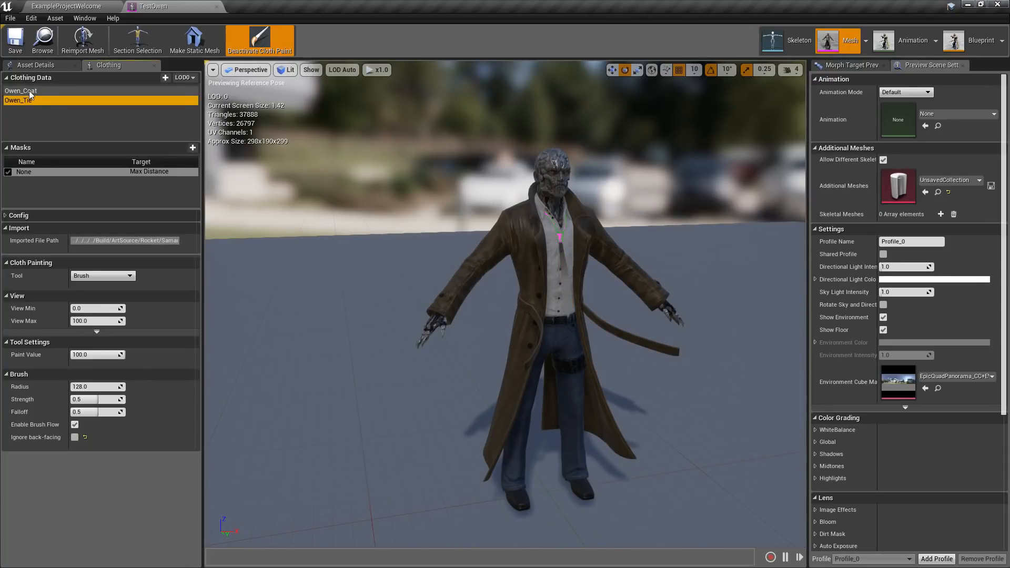
pyautogui.click(21, 90)
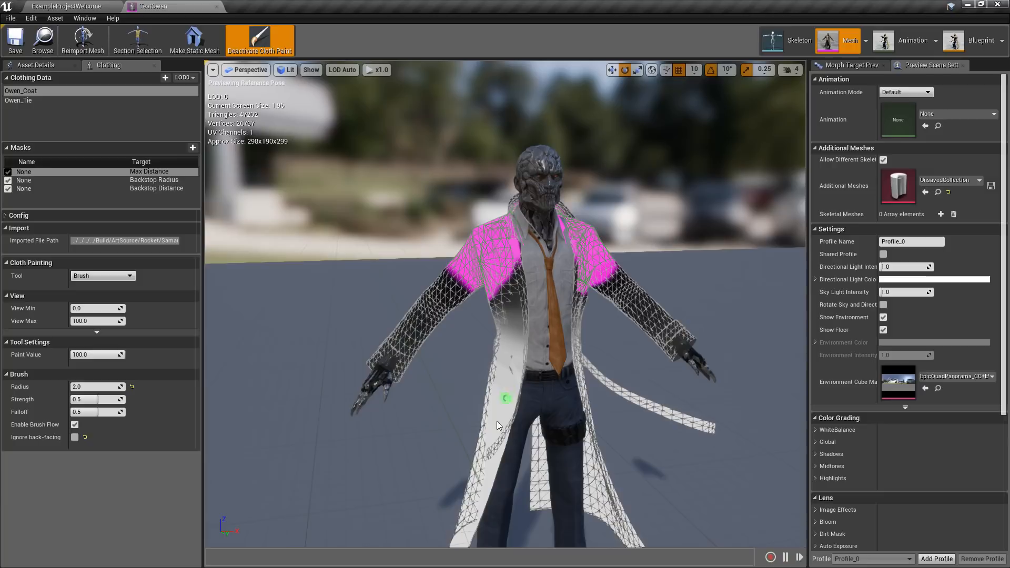
pyautogui.moveTo(258, 40)
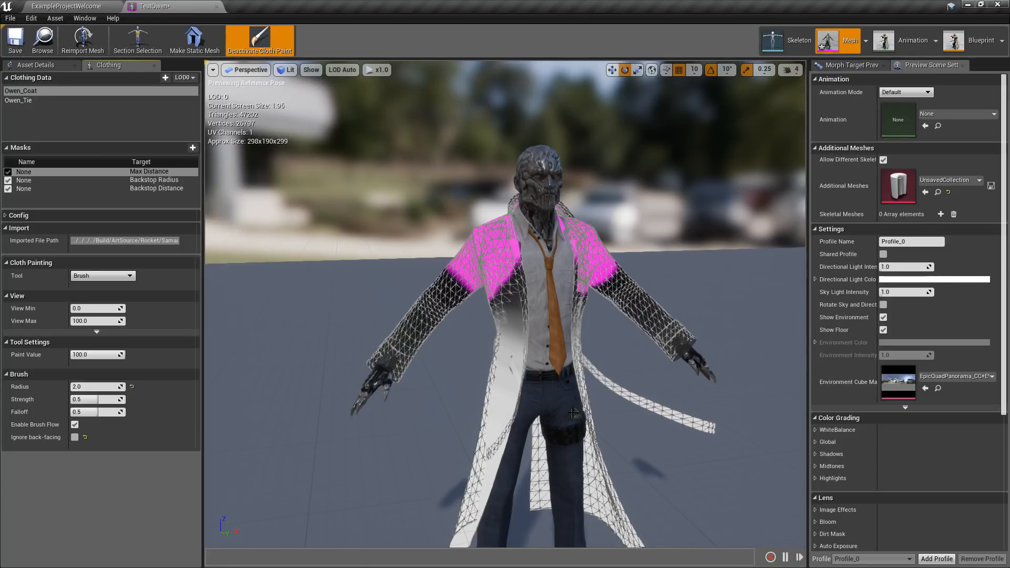
# - Re-enter cloth paint and set the Paint Value to 2.0 instead of 100
pyautogui.click(259, 38)
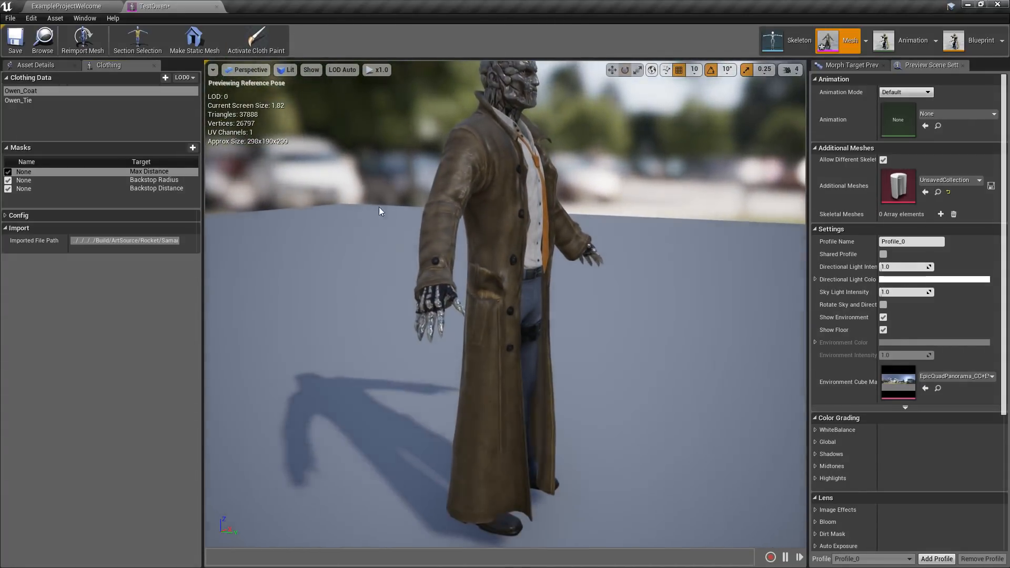
pyautogui.click(256, 39)
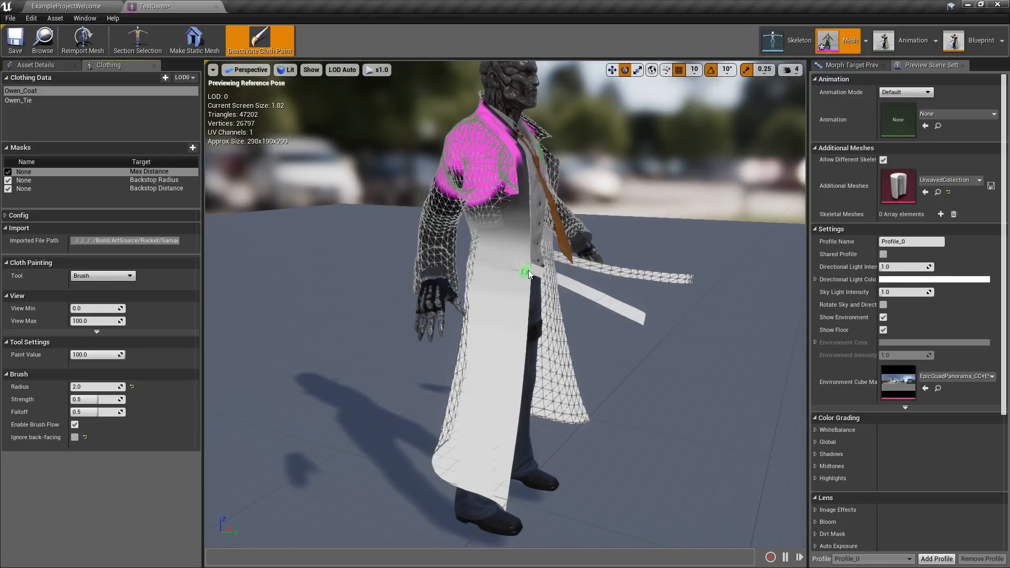
pyautogui.moveTo(518, 269)
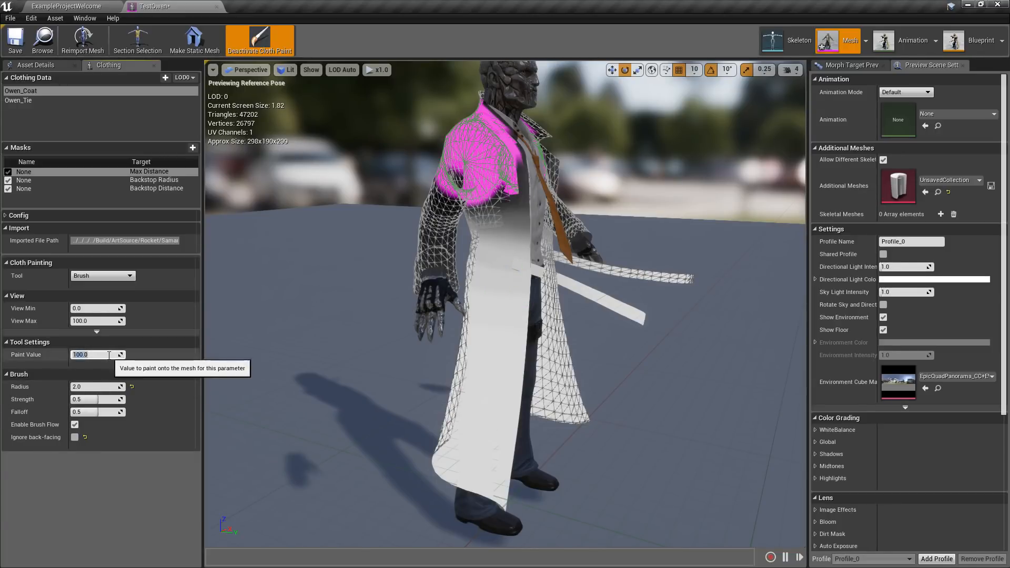
pyautogui.write('2.0')
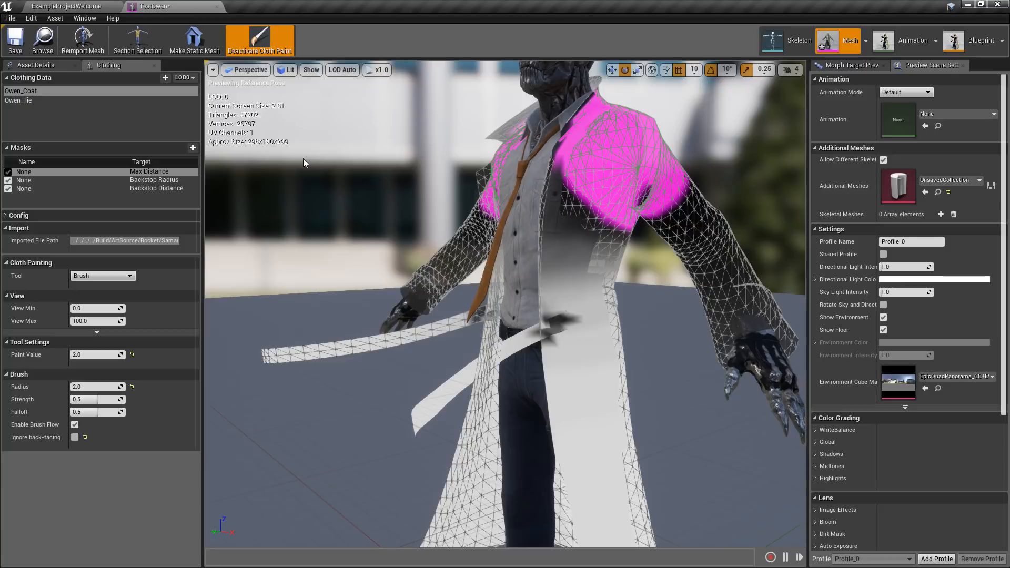
pyautogui.click(259, 40)
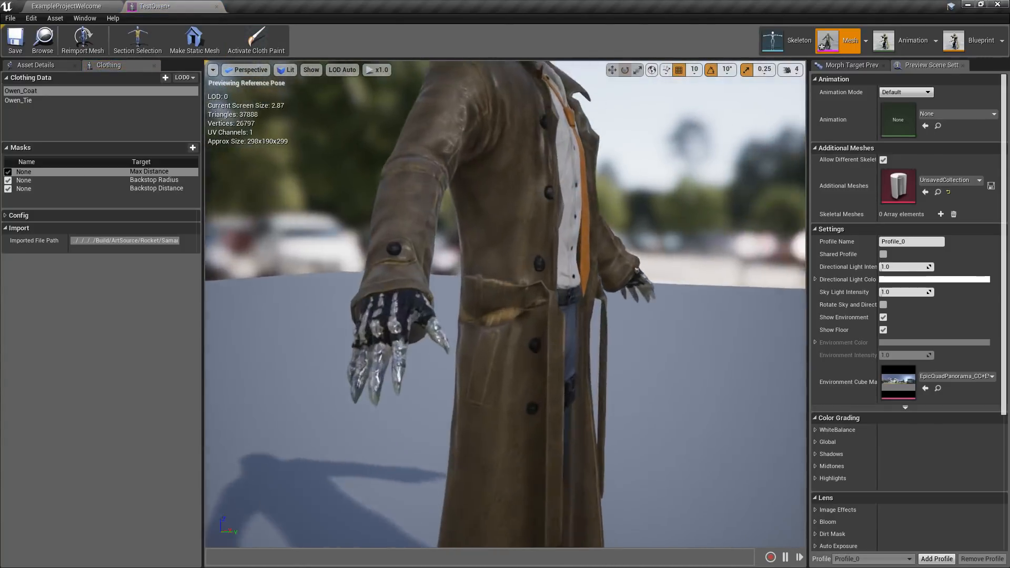
pyautogui.click(256, 40)
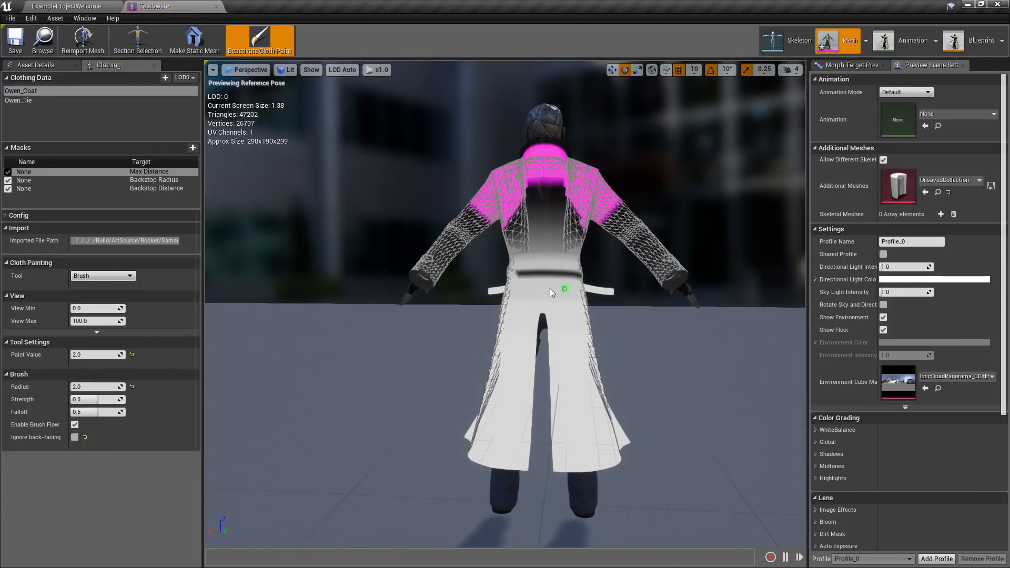
pyautogui.scroll(-3)
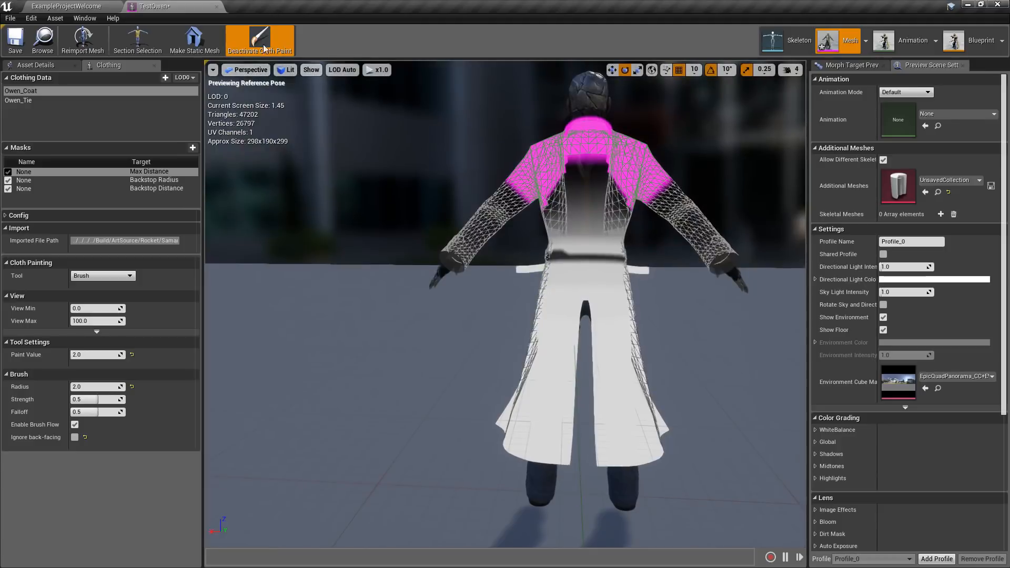
pyautogui.click(259, 40)
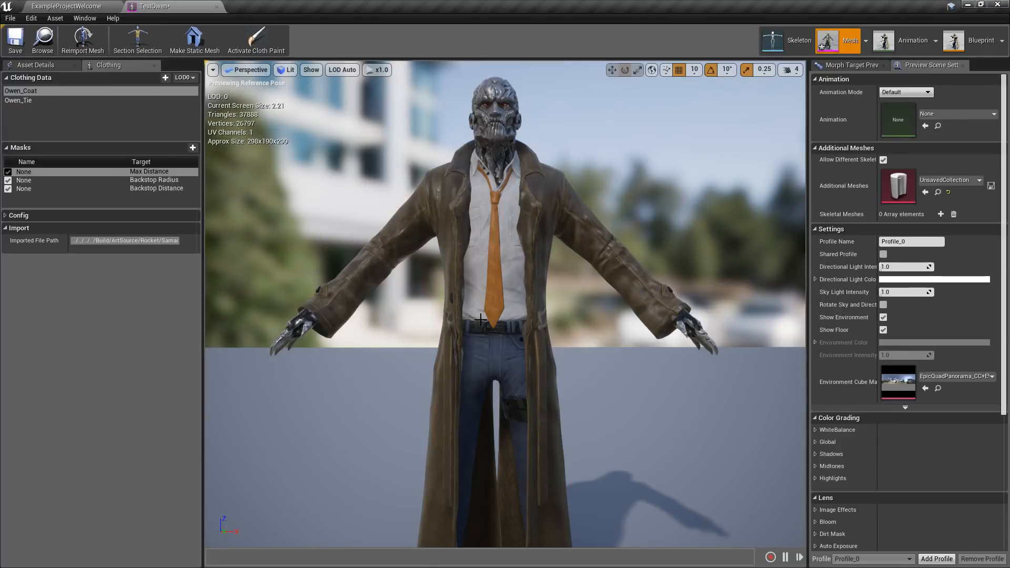
pyautogui.moveTo(255, 39)
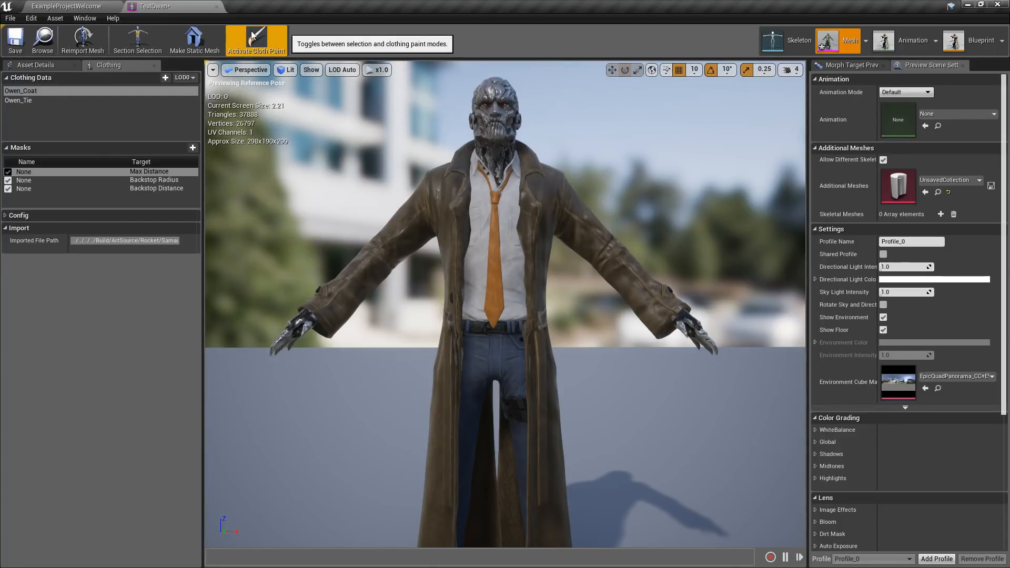
pyautogui.click(256, 39)
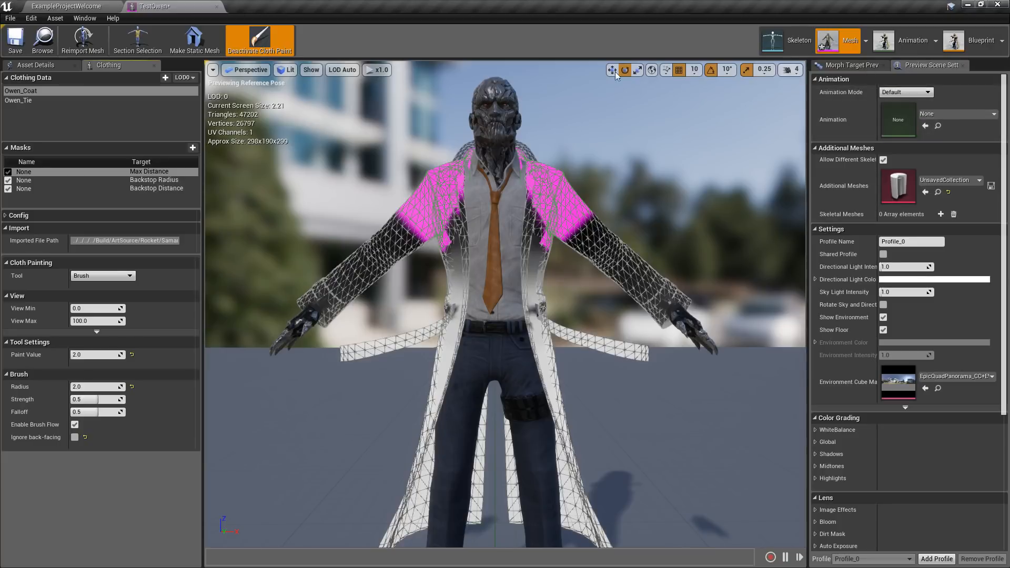
# - Set the preview animation to Run_Fwd so Owen runs in the viewport
pyautogui.click(957, 114)
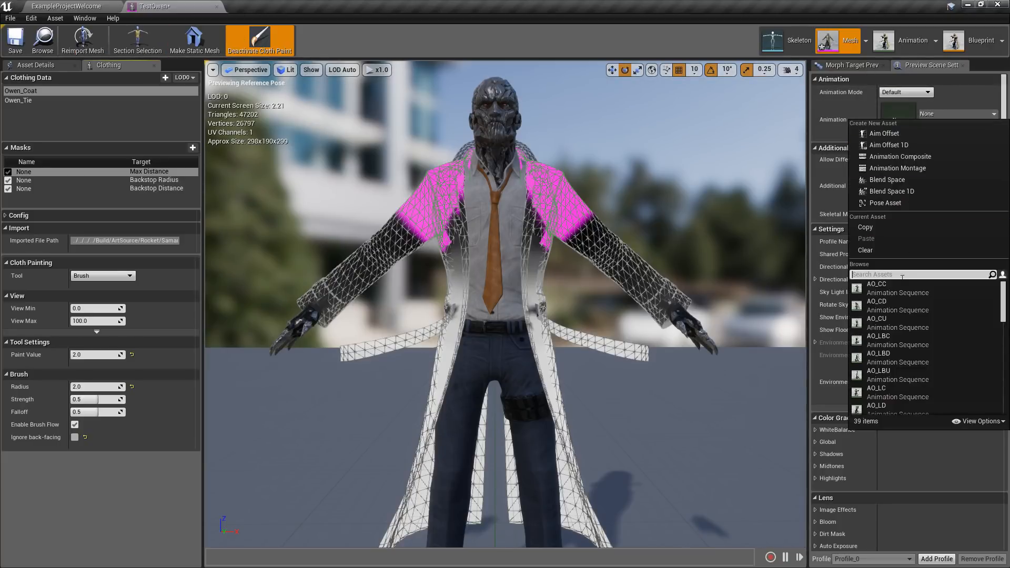
pyautogui.scroll(-3)
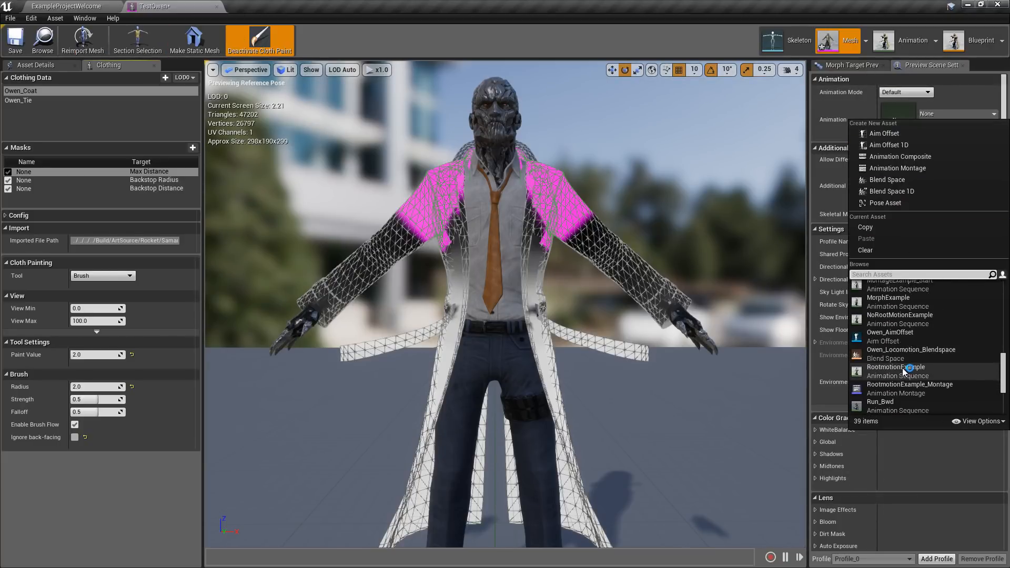
pyautogui.click(880, 401)
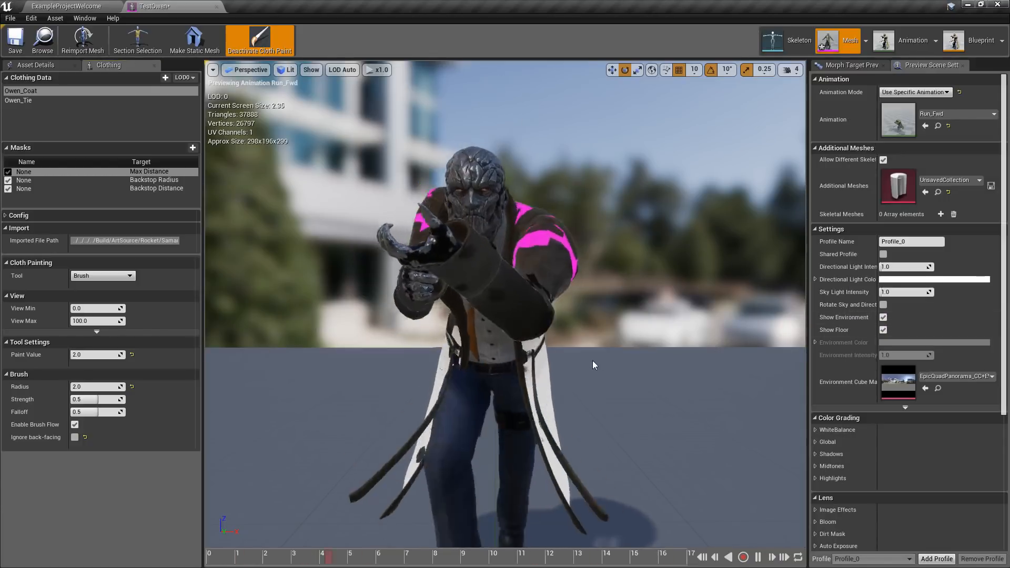
# - Paint cloth weights across the coat's shoulders, then leave paint mode to watch it simulate
pyautogui.click(259, 40)
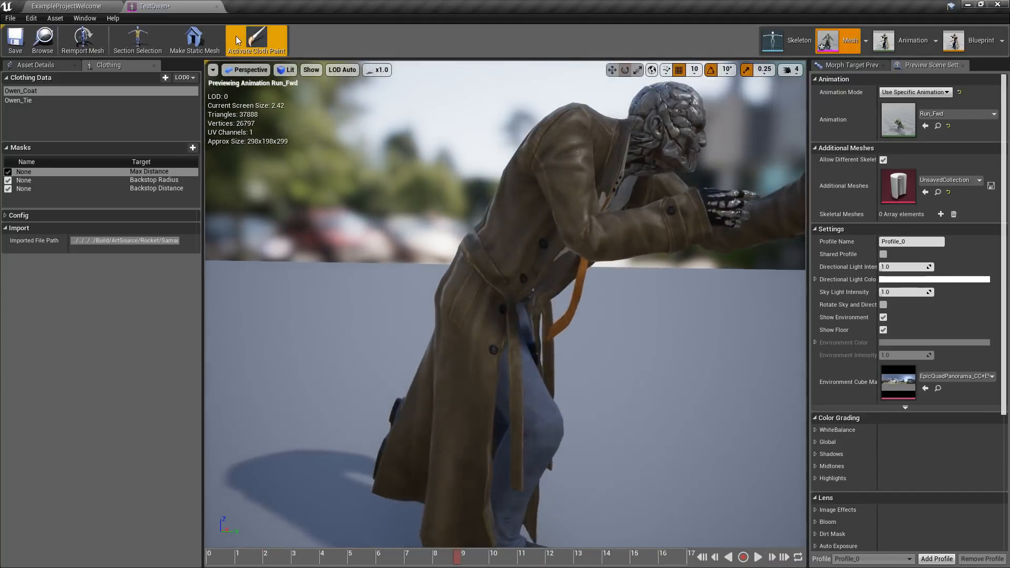
pyautogui.click(256, 40)
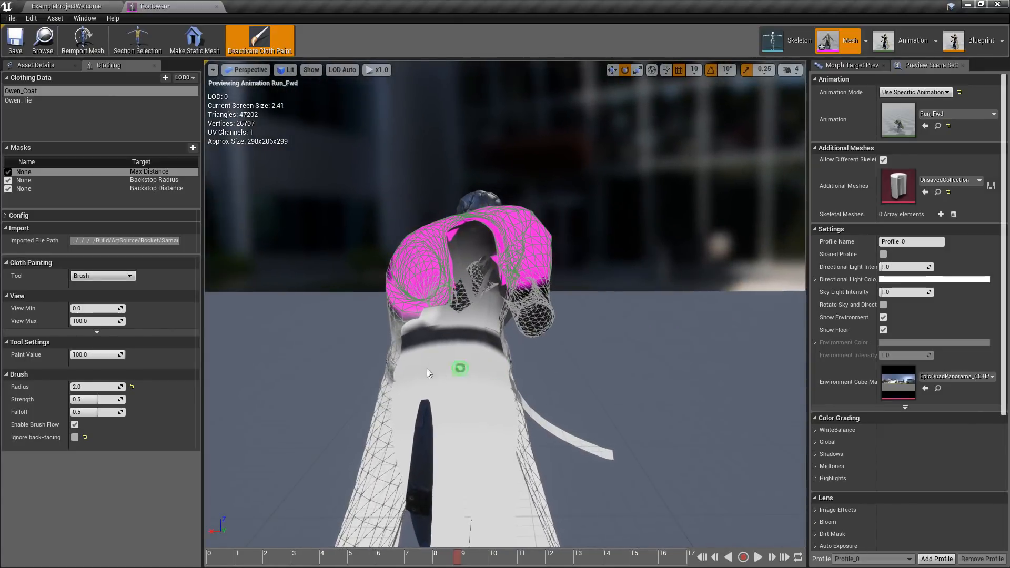
pyautogui.click(259, 39)
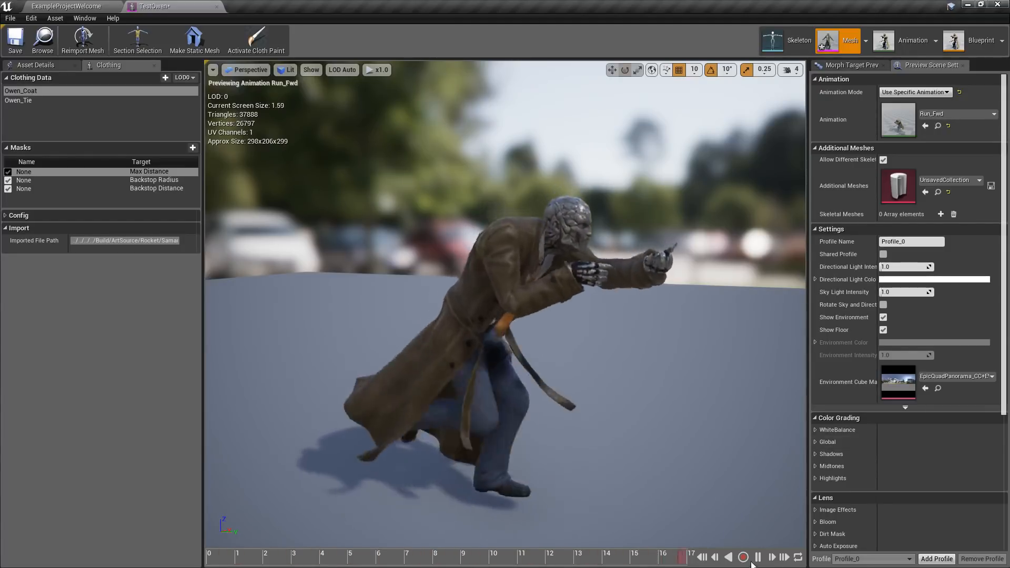
# - Clear the preview animation so Owen returns to his reference pose
pyautogui.click(957, 118)
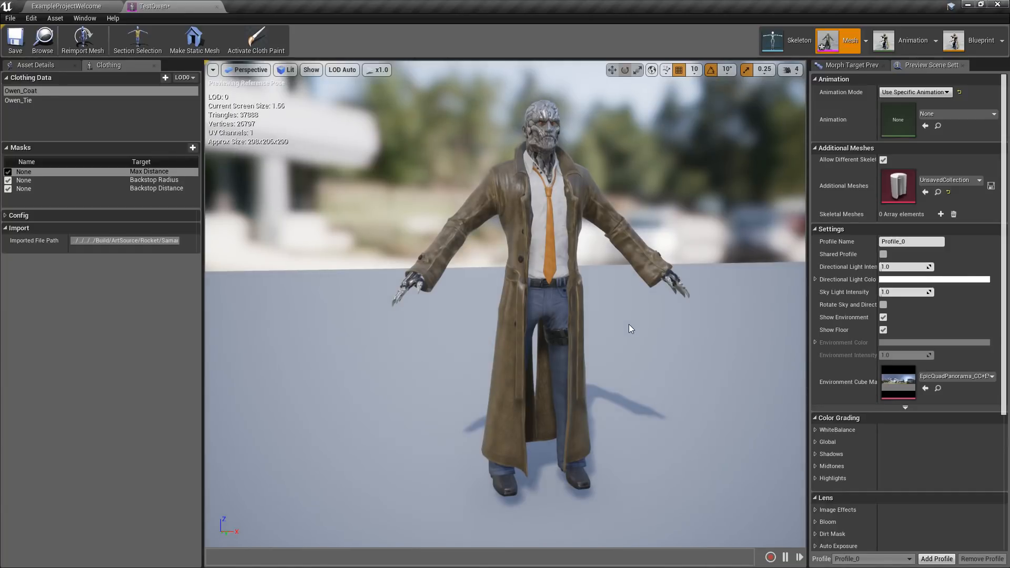
pyautogui.moveTo(654, 294)
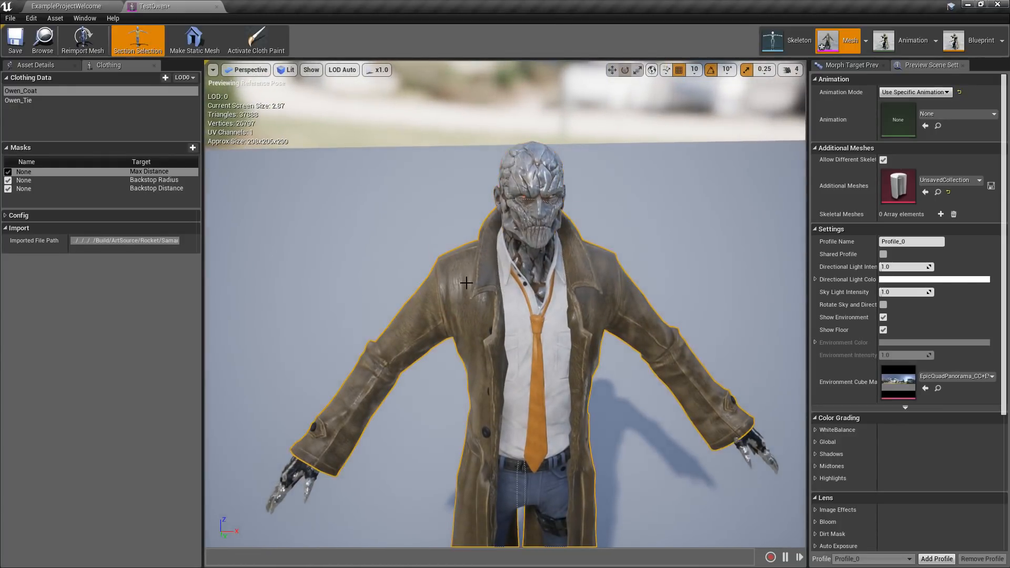
# - Remove the clothing data assigned to the coat mesh section
pyautogui.rightClick(467, 282)
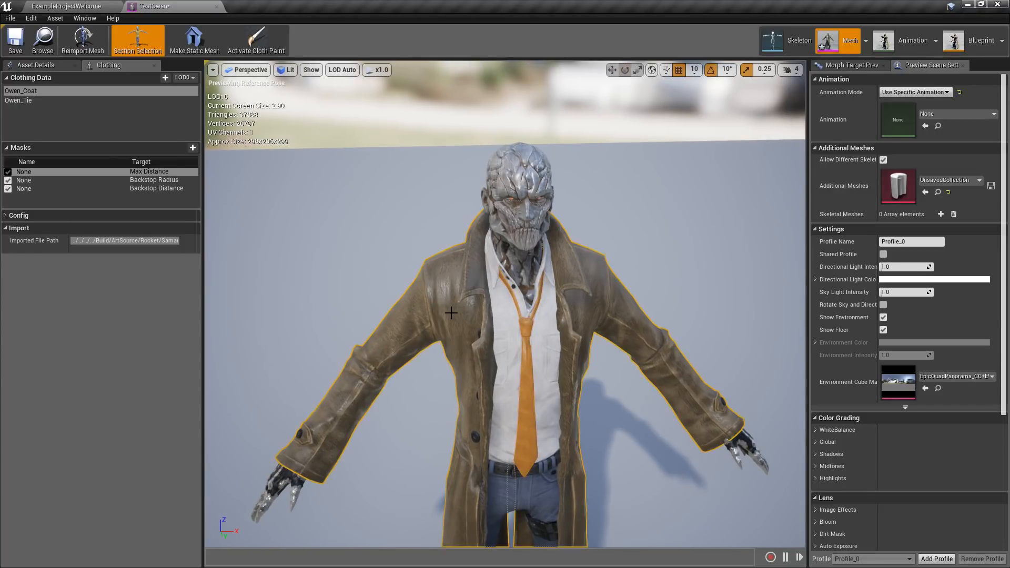
pyautogui.rightClick(451, 314)
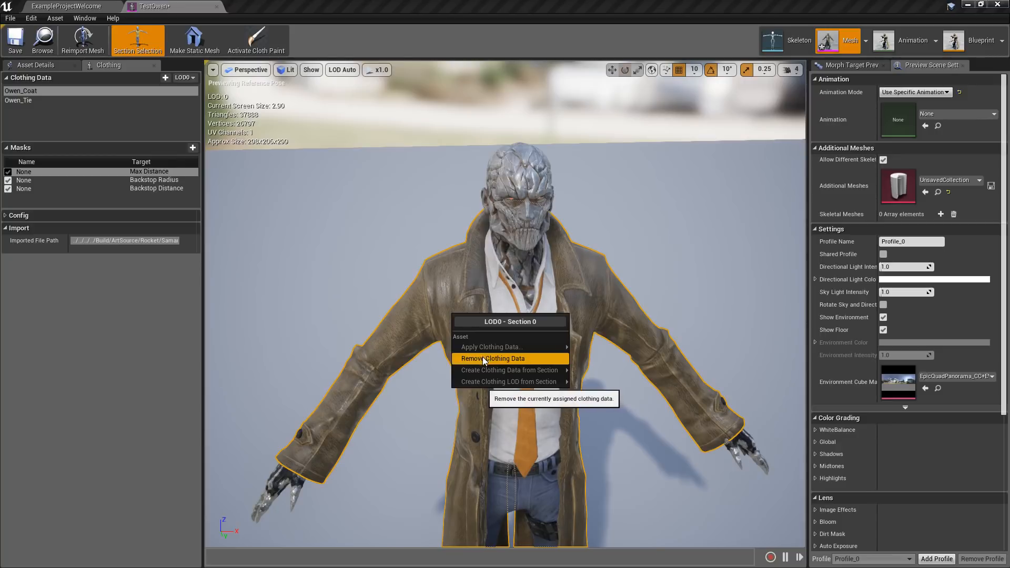
pyautogui.click(493, 358)
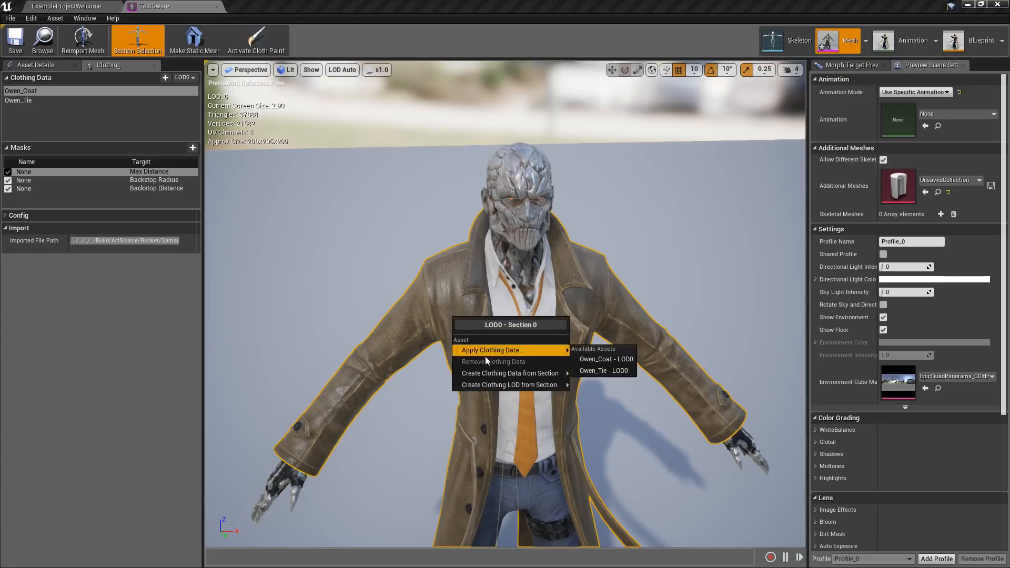
pyautogui.moveTo(604, 359)
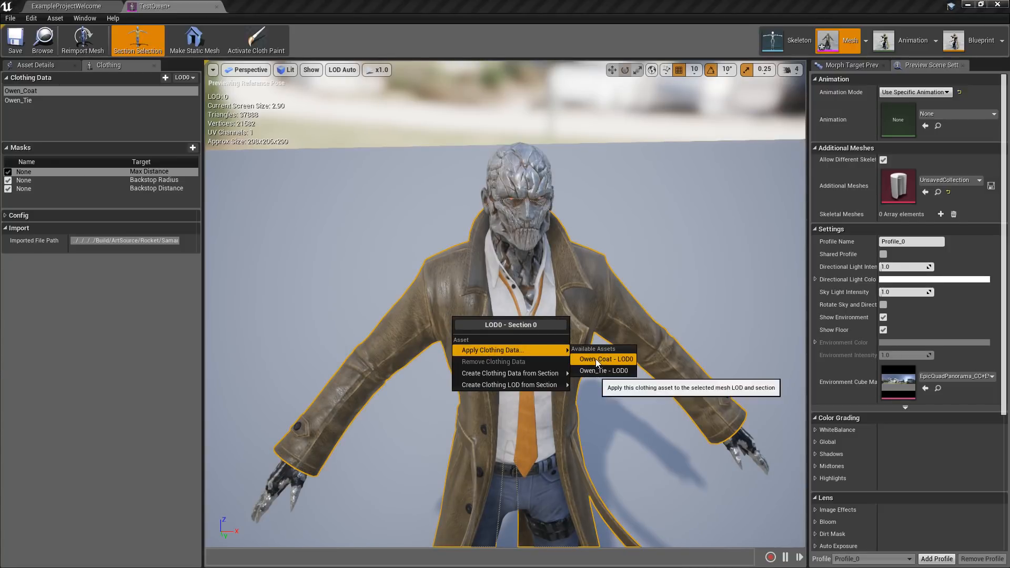
# - Try applying the Owen_Coat and then Owen_Tie clothing data to the coat section
pyautogui.click(603, 359)
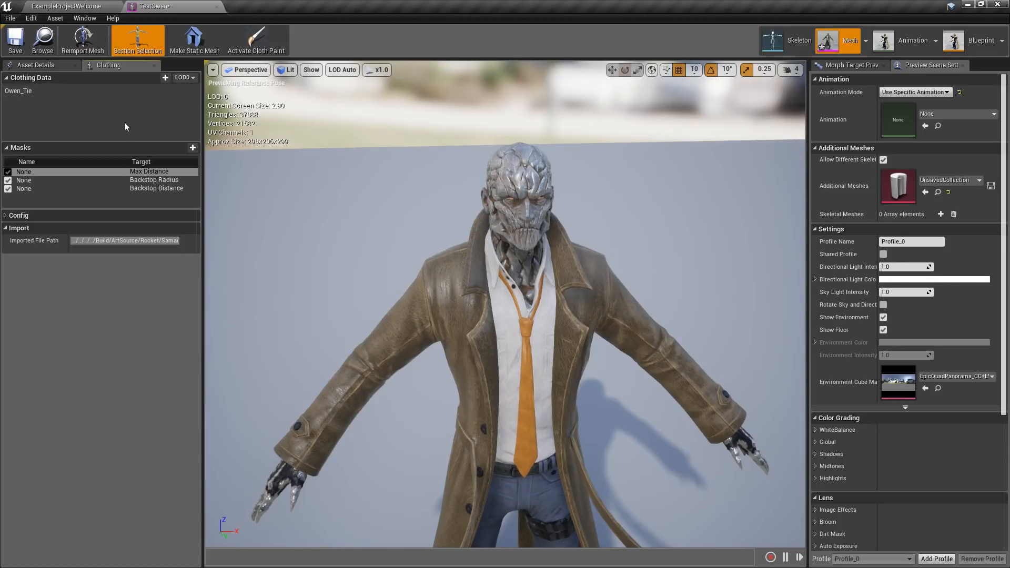
pyautogui.moveTo(96, 123)
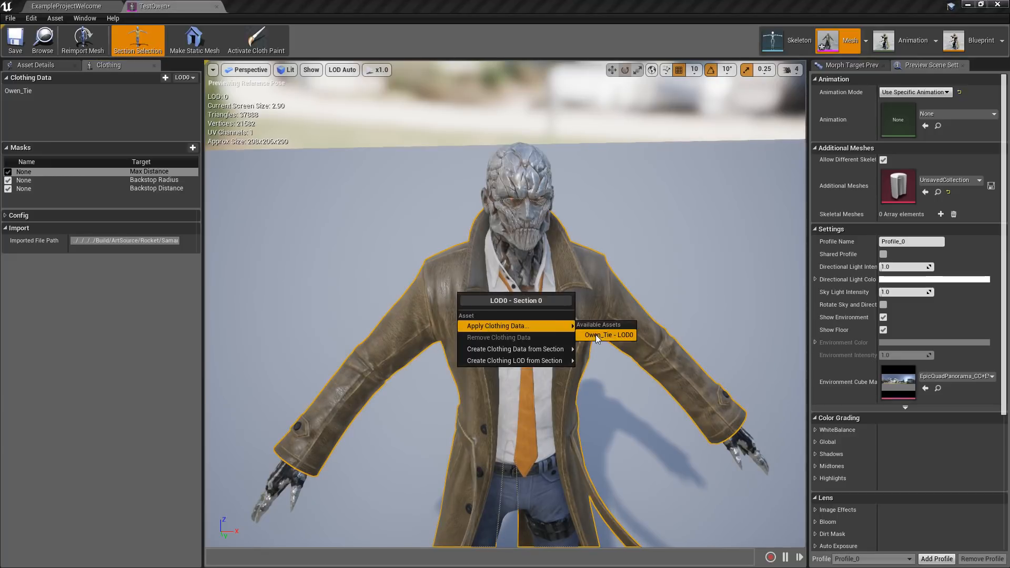
pyautogui.moveTo(606, 335)
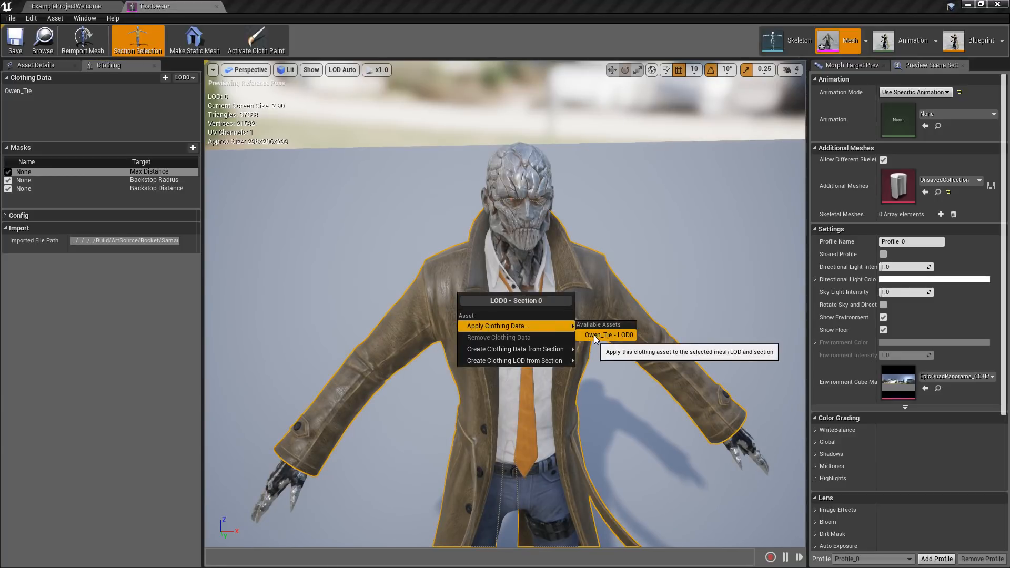
pyautogui.click(606, 335)
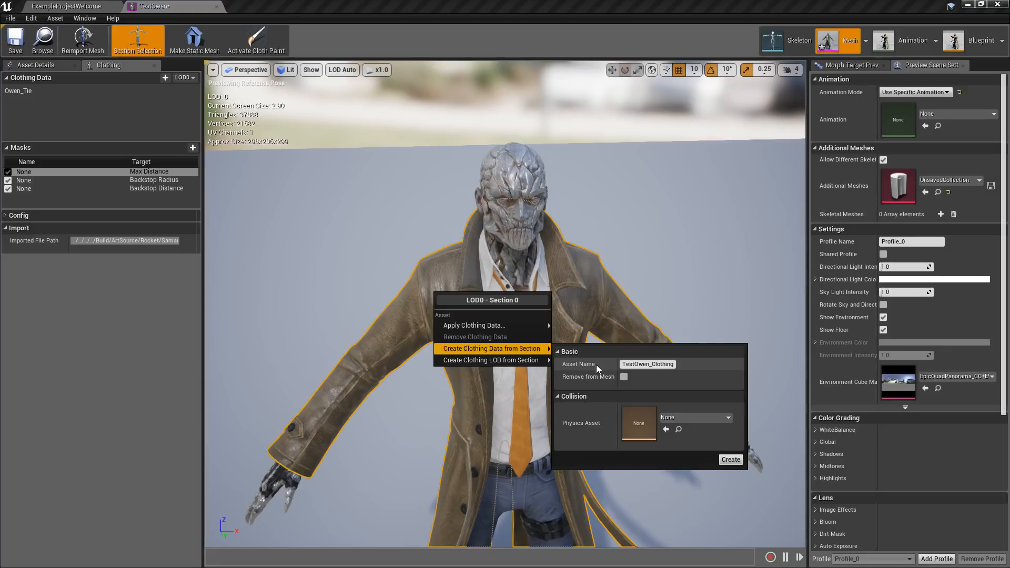
pyautogui.moveTo(647, 364)
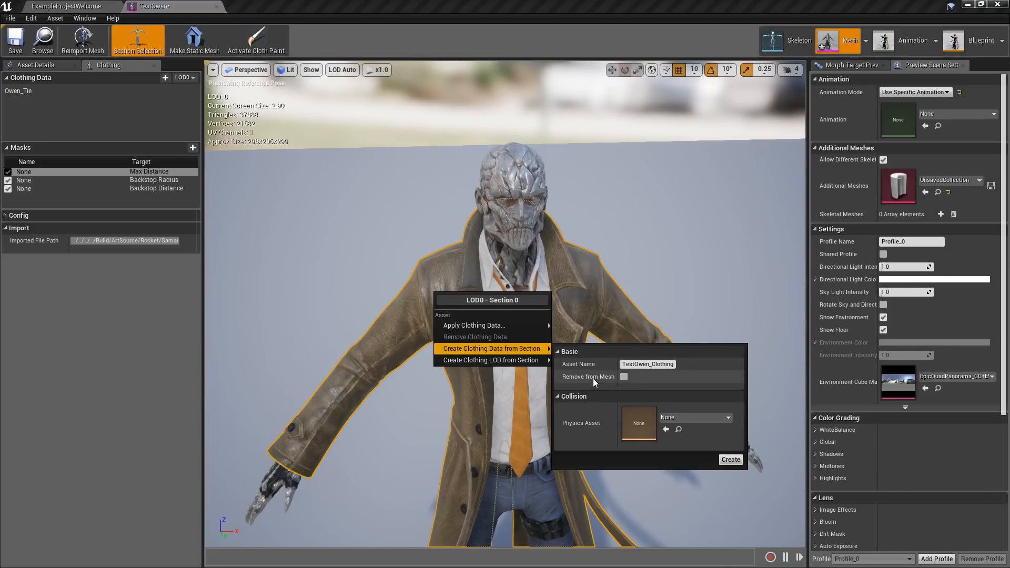
pyautogui.moveTo(624, 378)
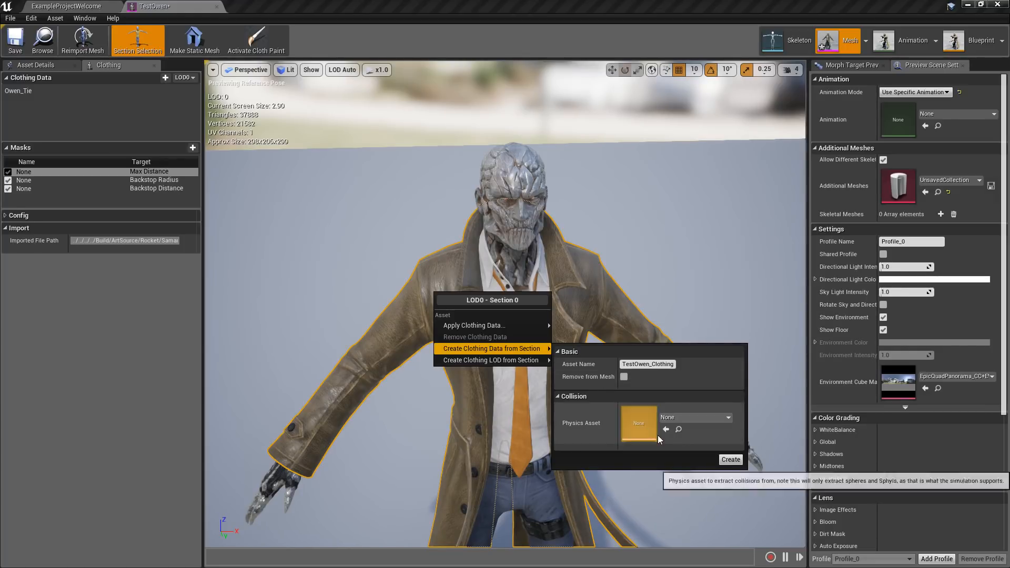
pyautogui.moveTo(647, 424)
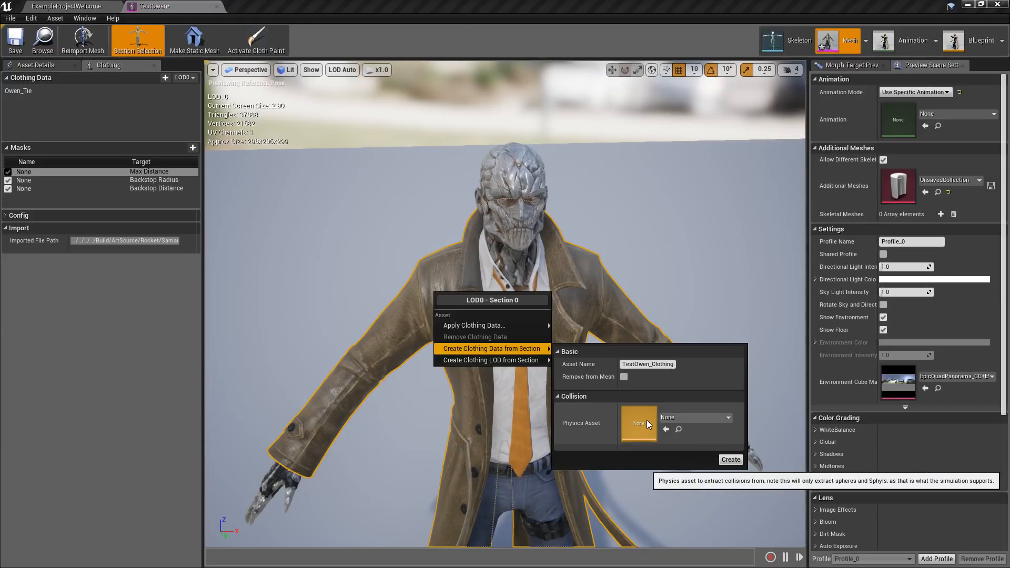
pyautogui.moveTo(731, 460)
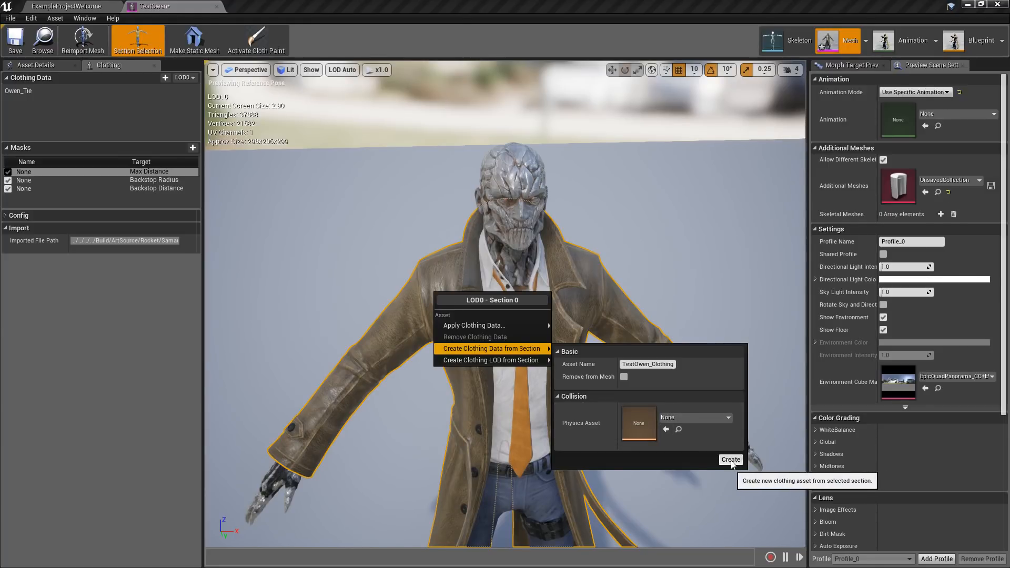
# - Create TestOwen_Clothing_0 from the coat section with the default name
pyautogui.click(730, 460)
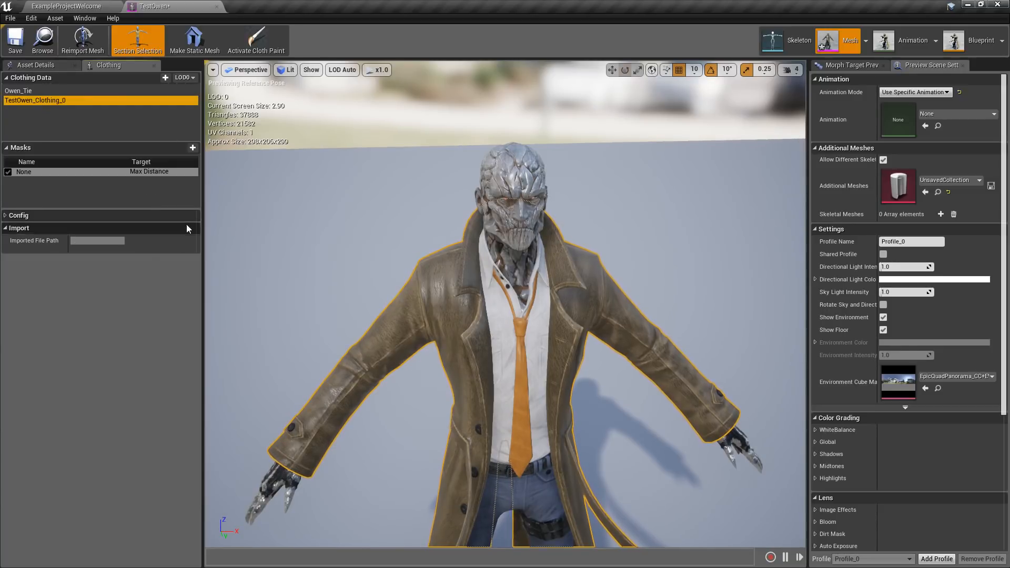
# - Paint TestOwen_Clothing_0's mask across the lower coat with a larger brush, then leave paint mode
pyautogui.click(256, 40)
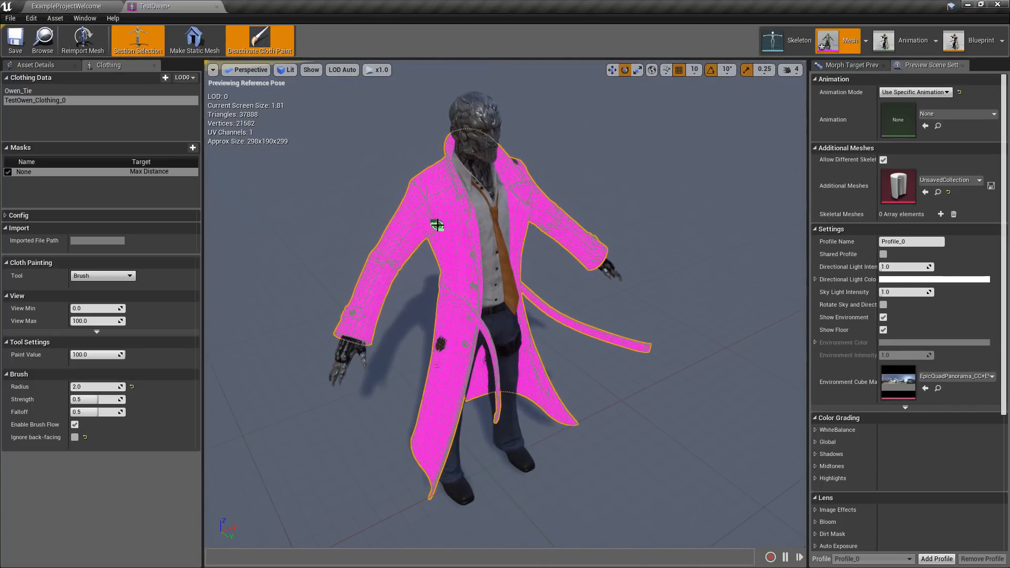
pyautogui.click(259, 40)
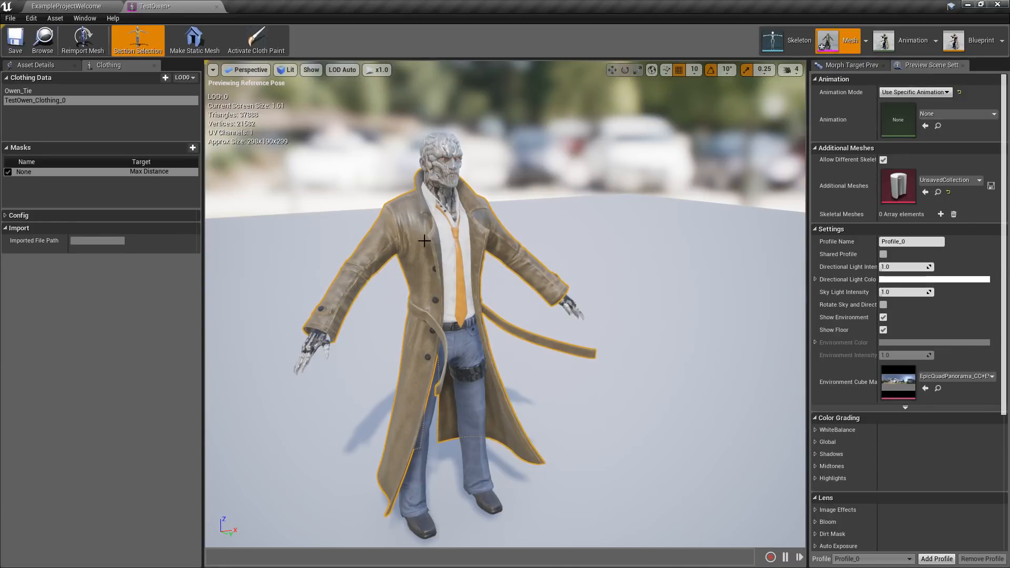
pyautogui.click(255, 40)
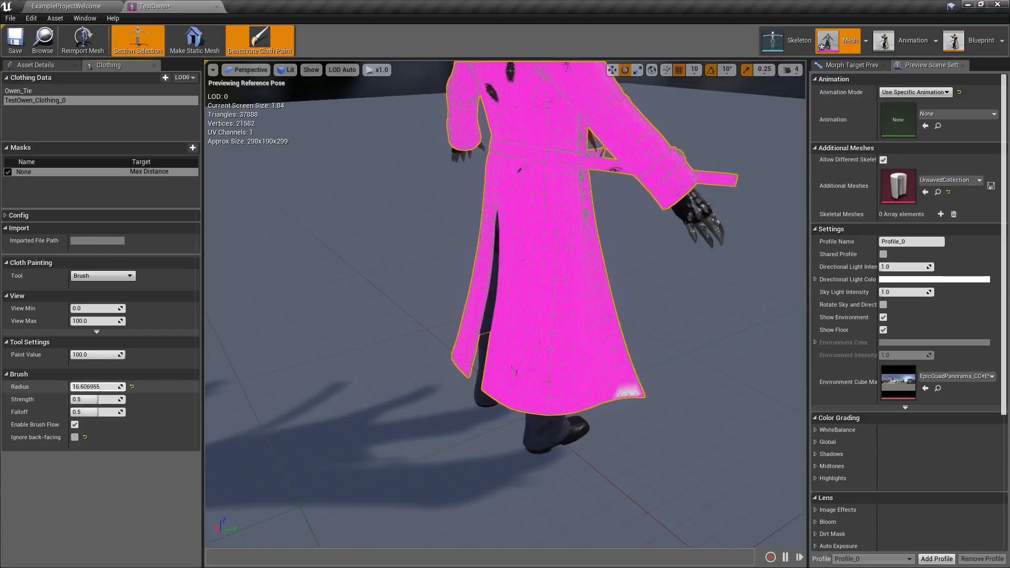
pyautogui.click(522, 355)
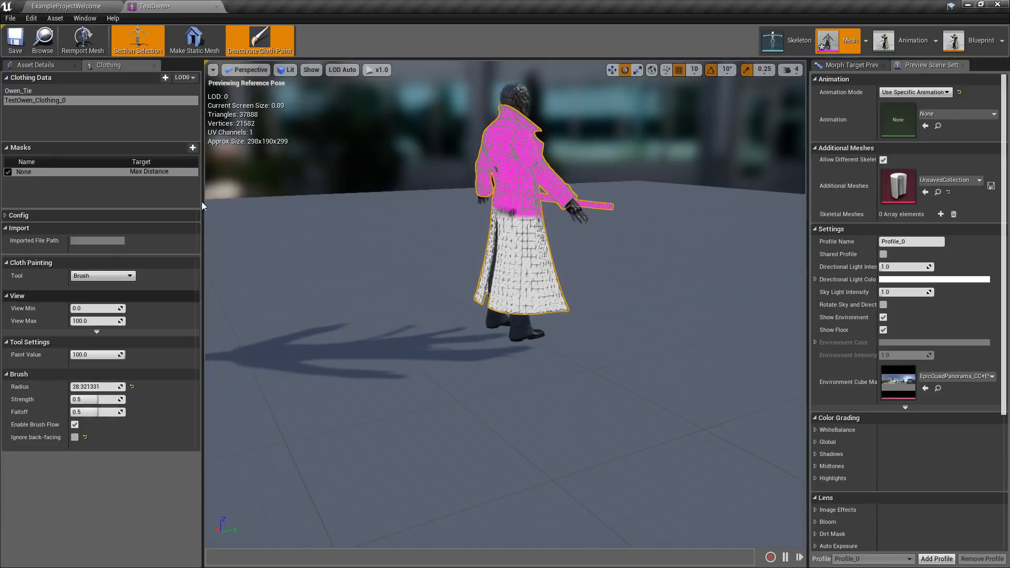
pyautogui.click(259, 40)
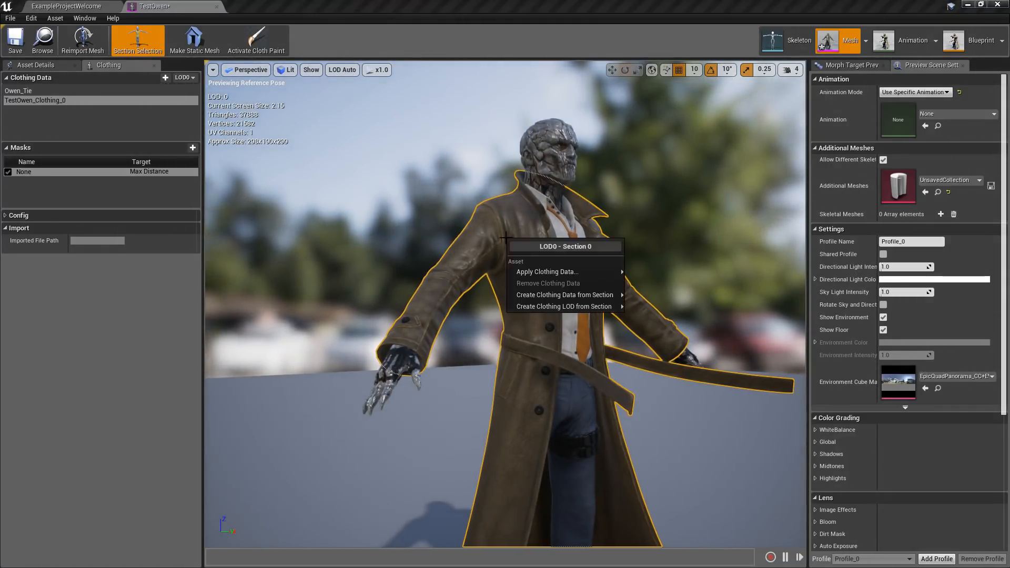
pyautogui.moveTo(547, 272)
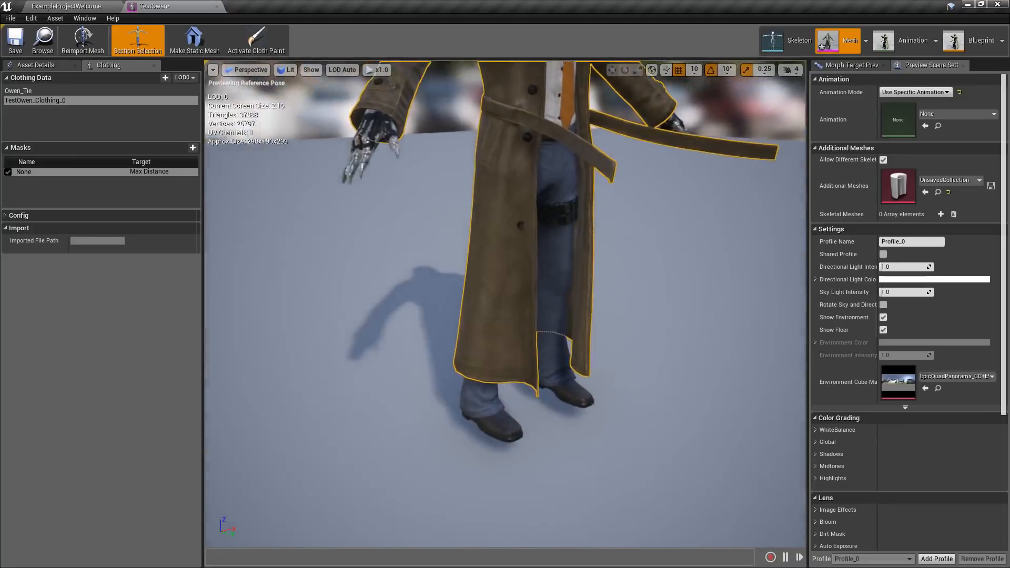
# - Apply TestOwen_Clothing_0 - LOD0 as the coat section's clothing data
pyautogui.scroll(3)
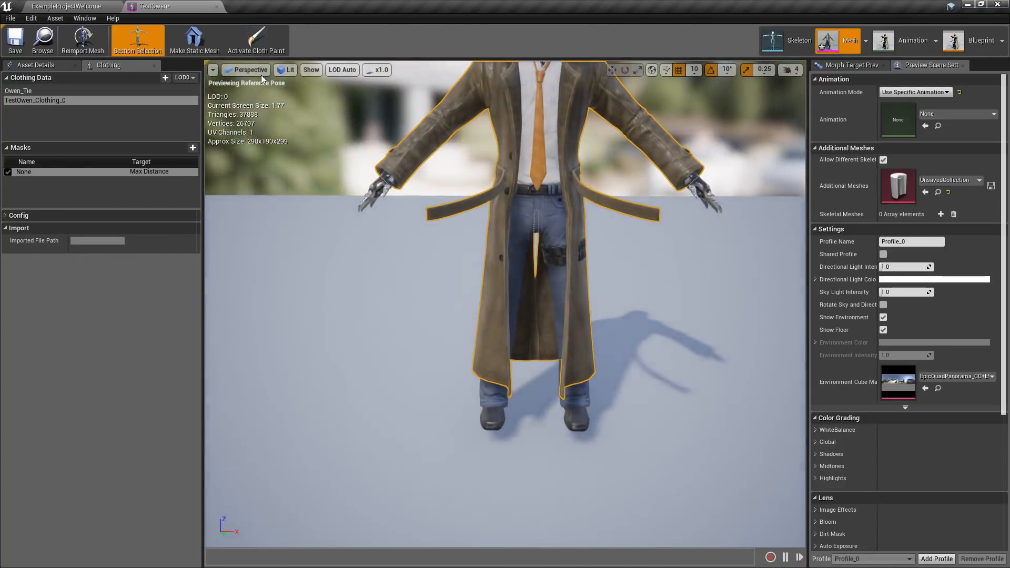
# - Paint the lowest coat button at weight 2 with a 3.0-radius brush, checking the textured coat between passes
pyautogui.click(255, 40)
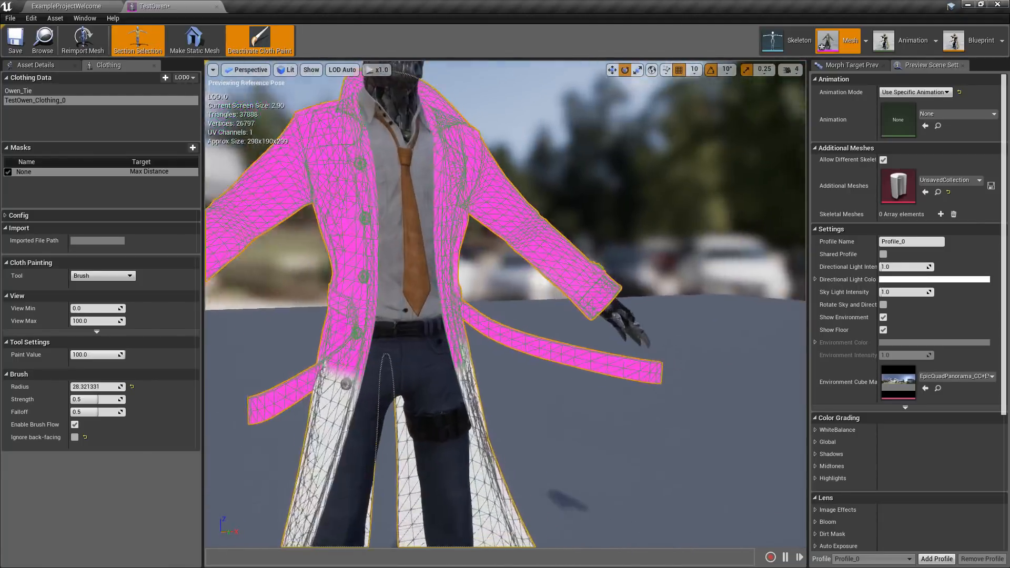
pyautogui.click(258, 40)
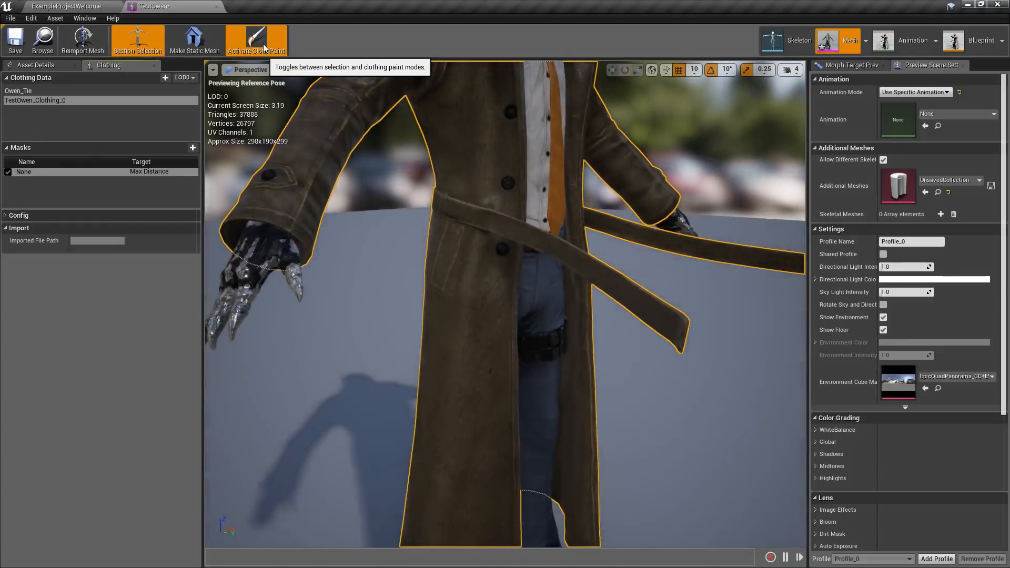
pyautogui.click(256, 40)
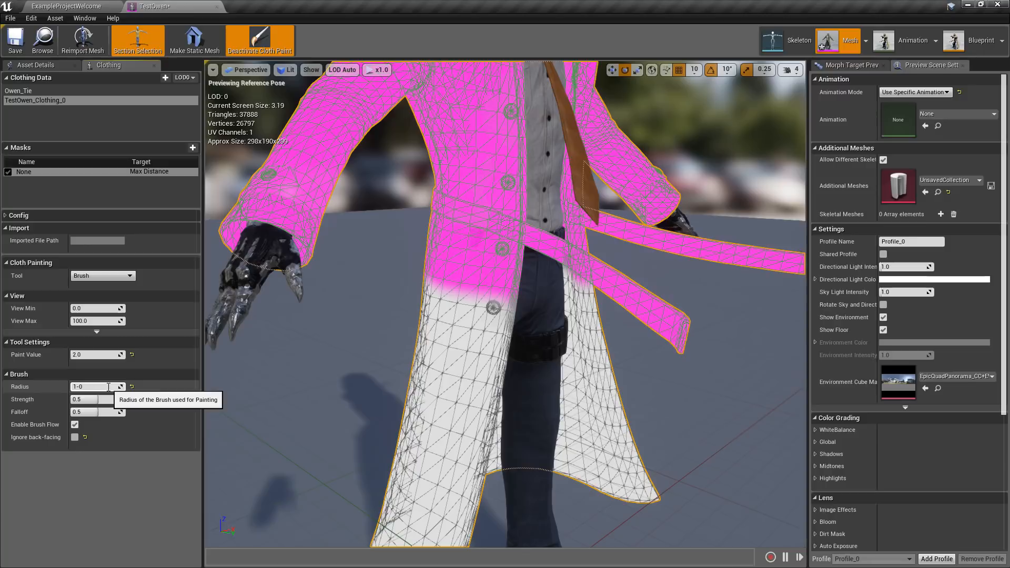
pyautogui.write('3.0')
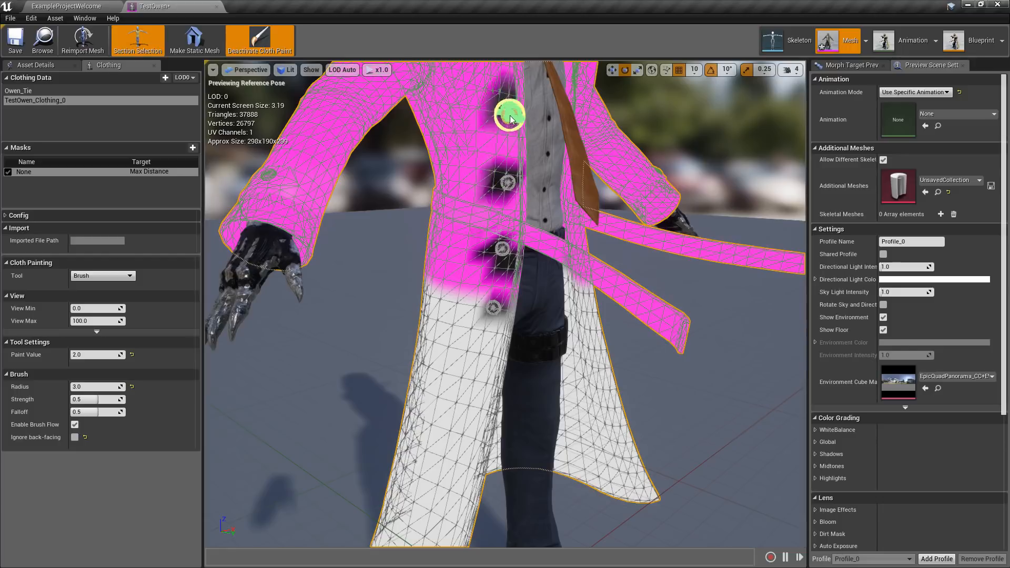
pyautogui.moveTo(259, 40)
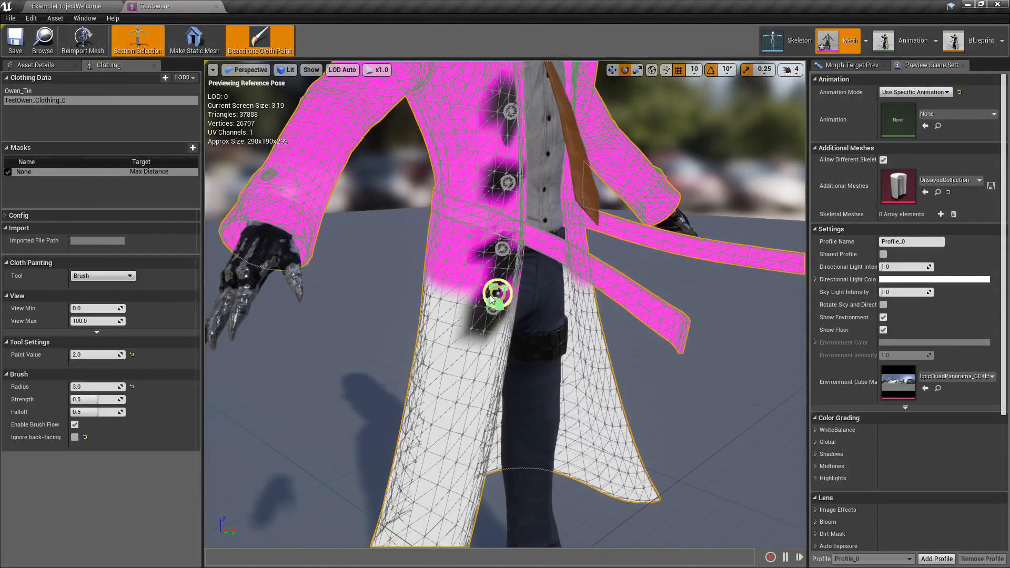
pyautogui.click(260, 40)
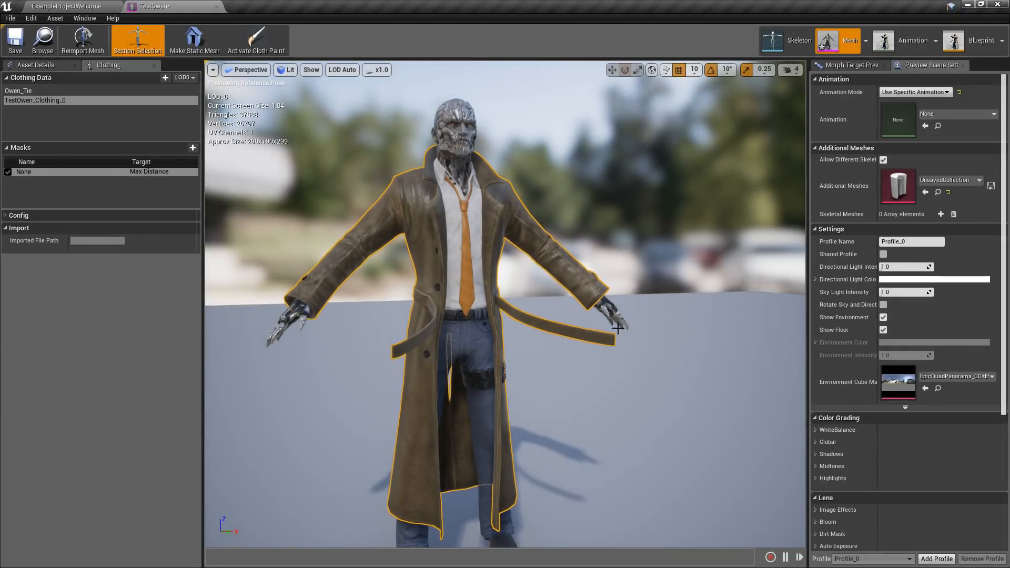
# - Brush both loose belt ends with full paint weight 100
pyautogui.click(256, 40)
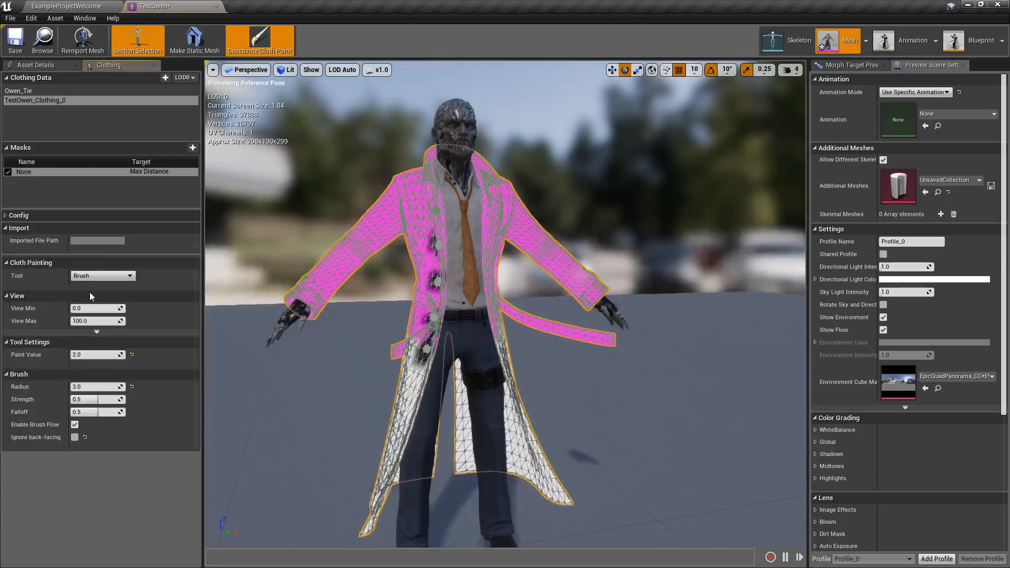
pyautogui.click(97, 355)
pyautogui.write('100')
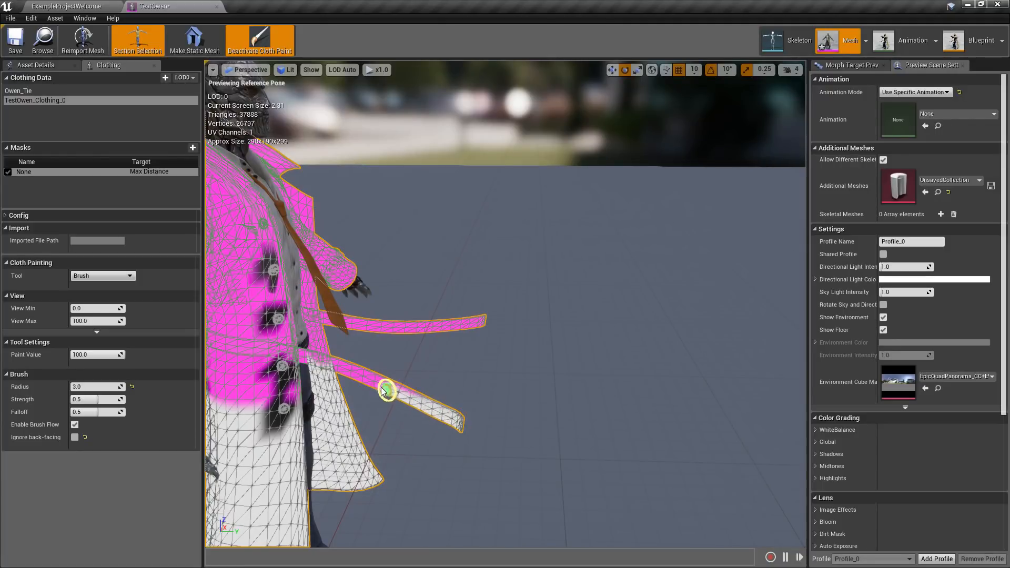
pyautogui.moveTo(386, 392); pyautogui.dragTo(306, 358)
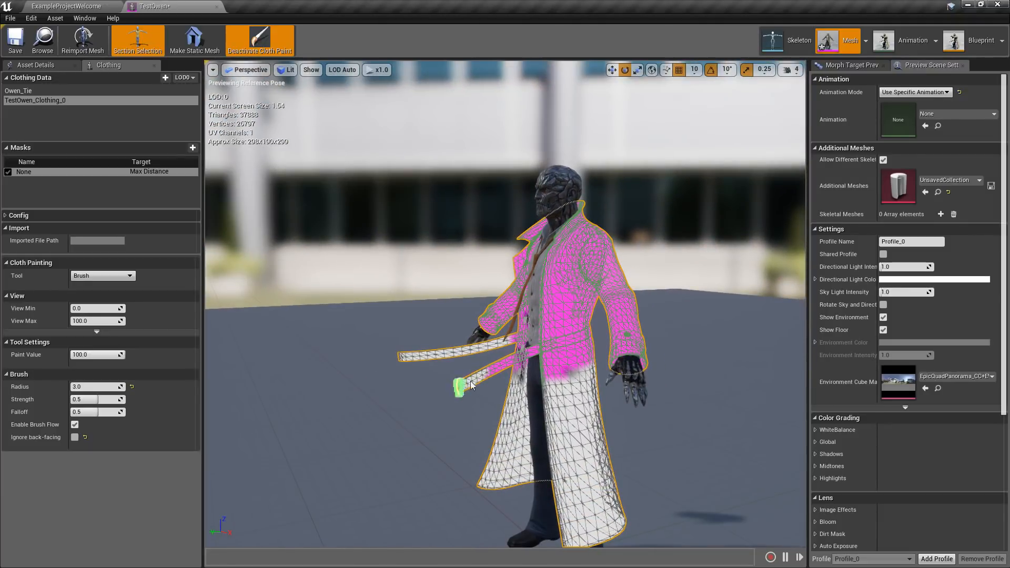
pyautogui.moveTo(461, 386); pyautogui.dragTo(519, 361)
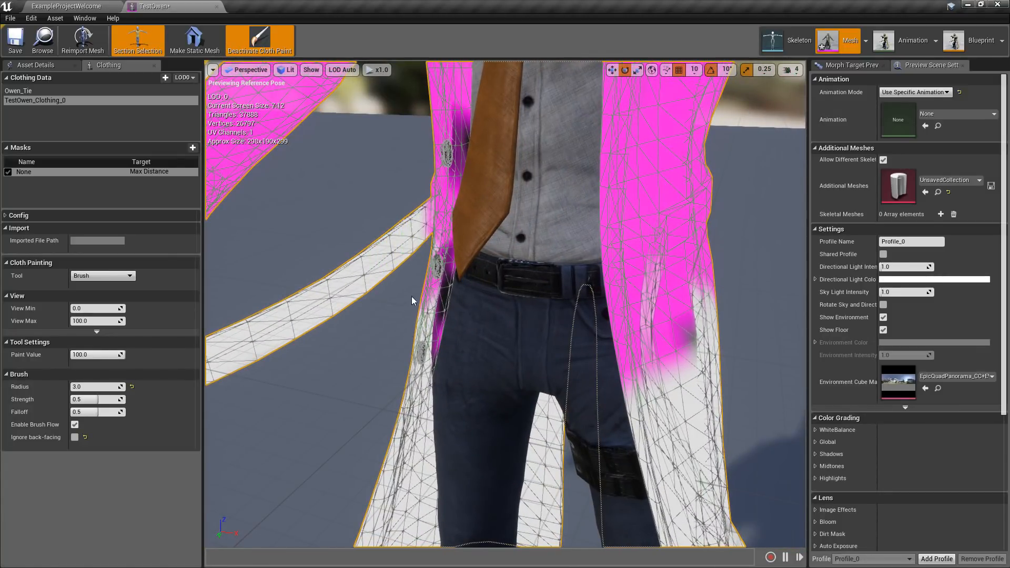
# - Toggle cloth paint off and on to preview the belt swinging in simulation
pyautogui.click(259, 40)
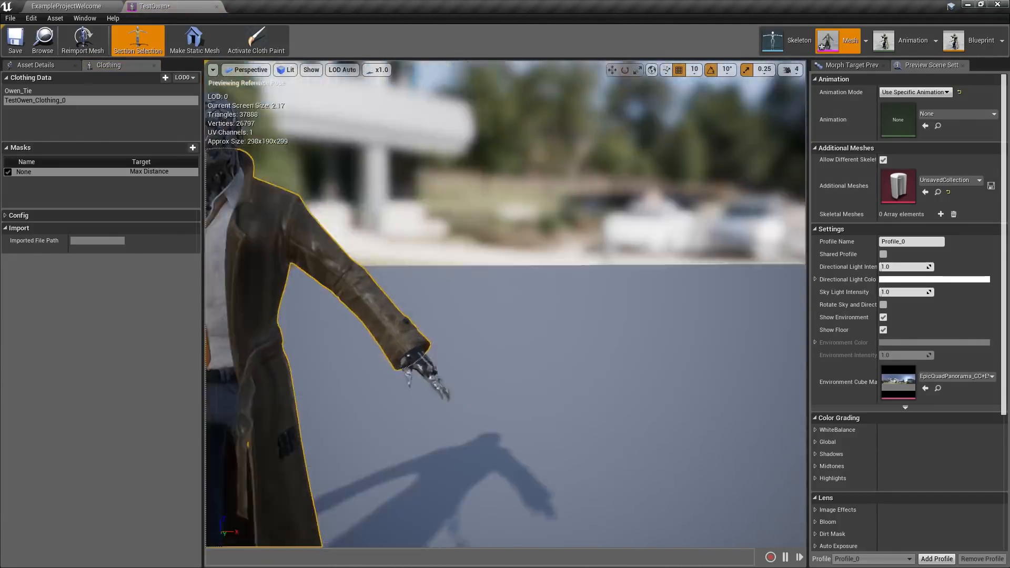
pyautogui.click(256, 40)
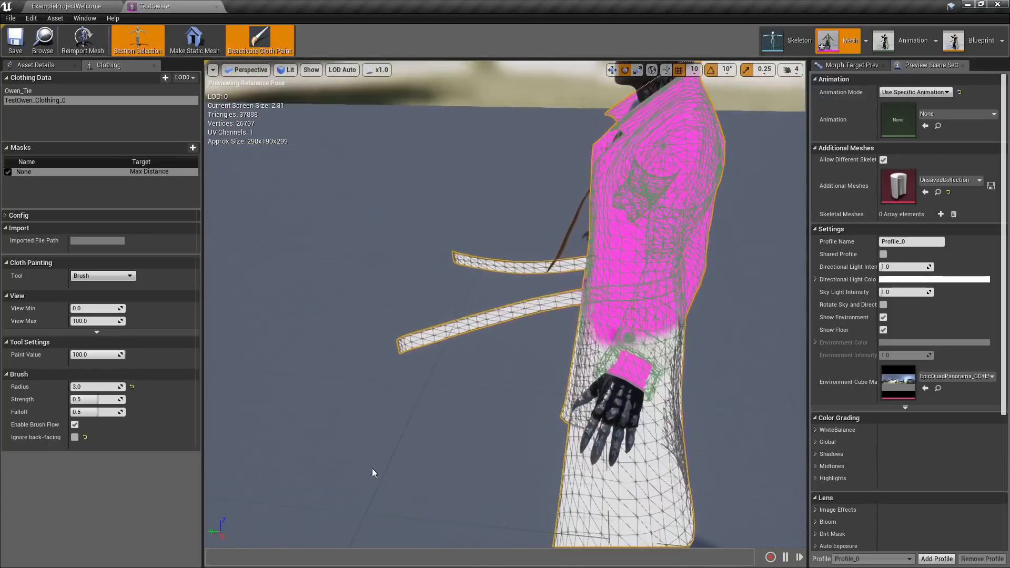
pyautogui.click(259, 40)
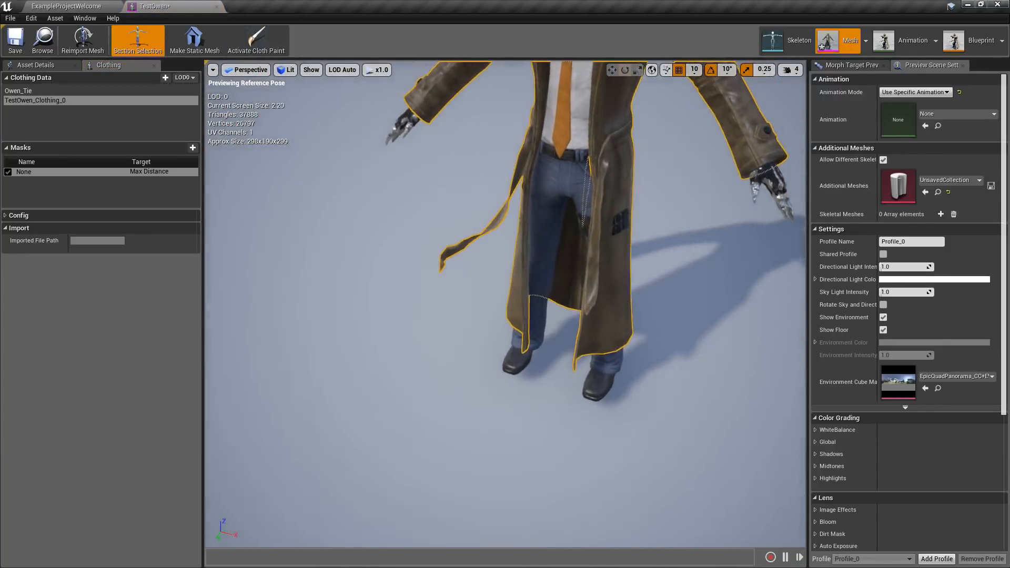
# - Lower the cloth weight overlay opacity to about 0.42 so the coat texture shows through
pyautogui.click(256, 40)
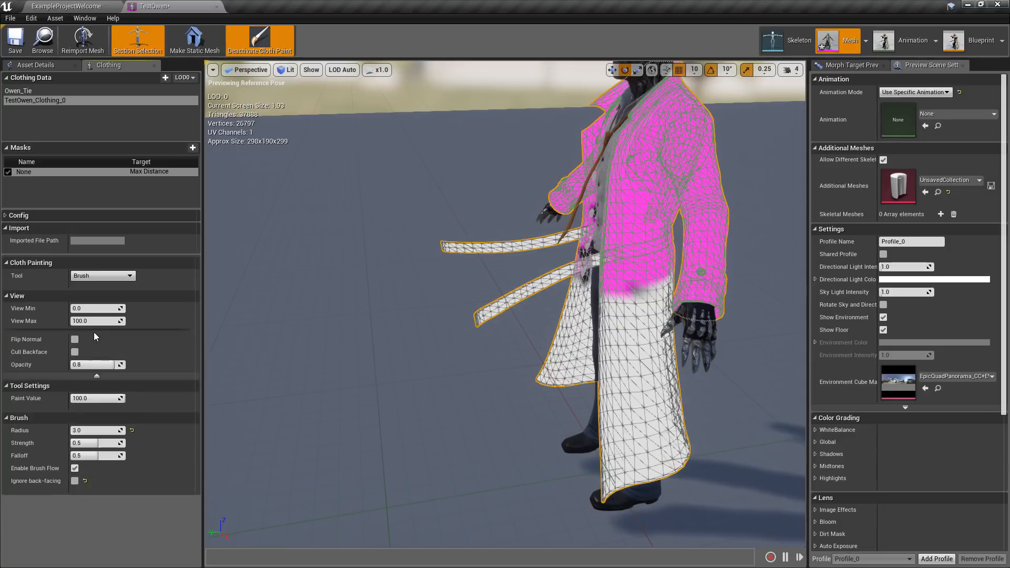
pyautogui.moveTo(74, 343)
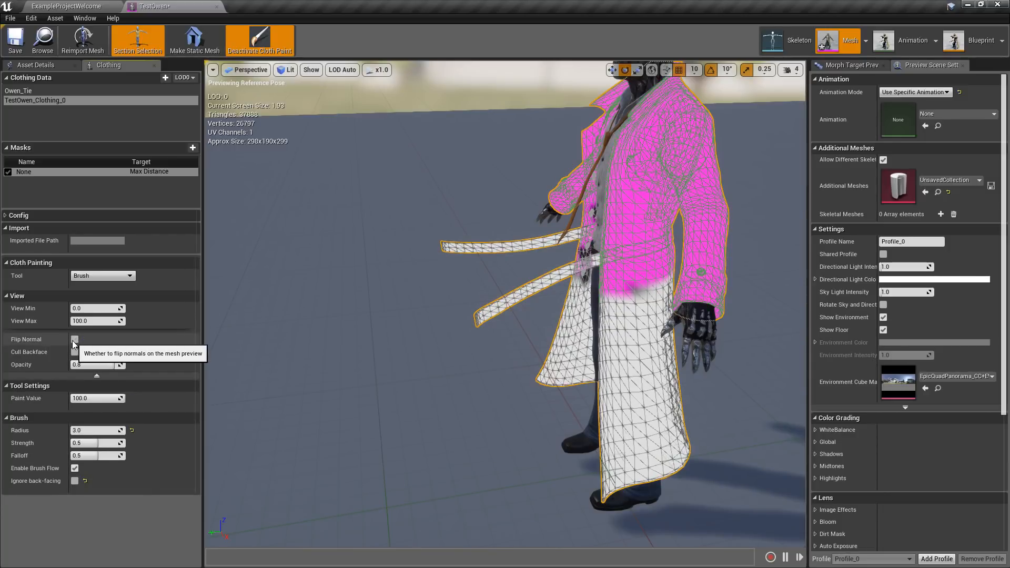
pyautogui.click(75, 340)
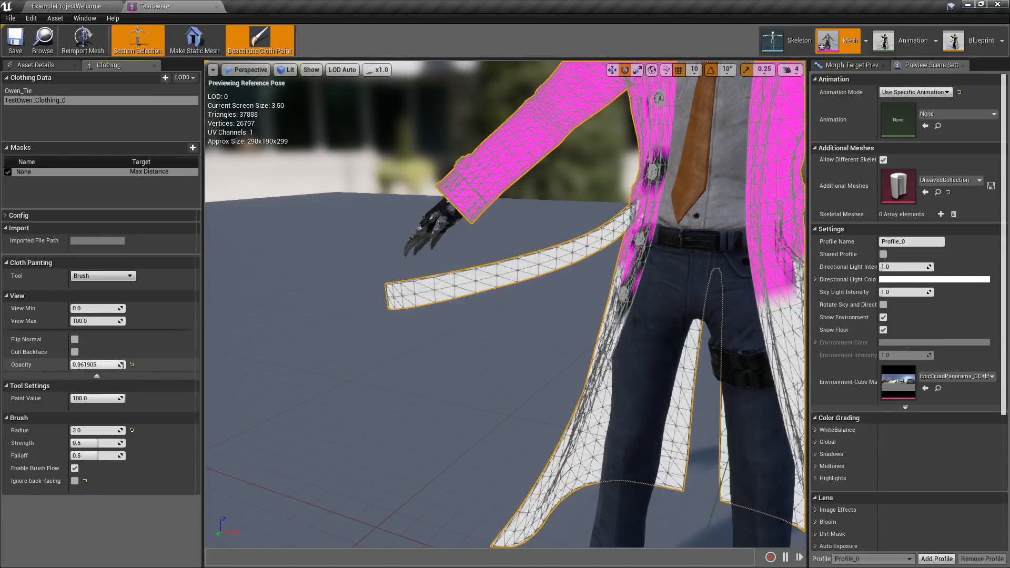
pyautogui.moveTo(100, 365); pyautogui.dragTo(77, 365)
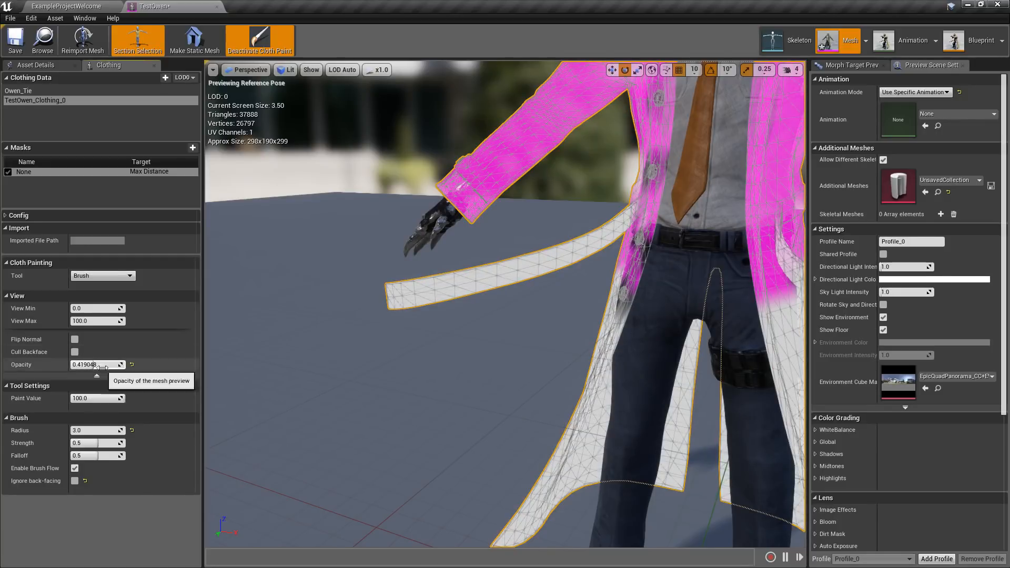
pyautogui.click(259, 40)
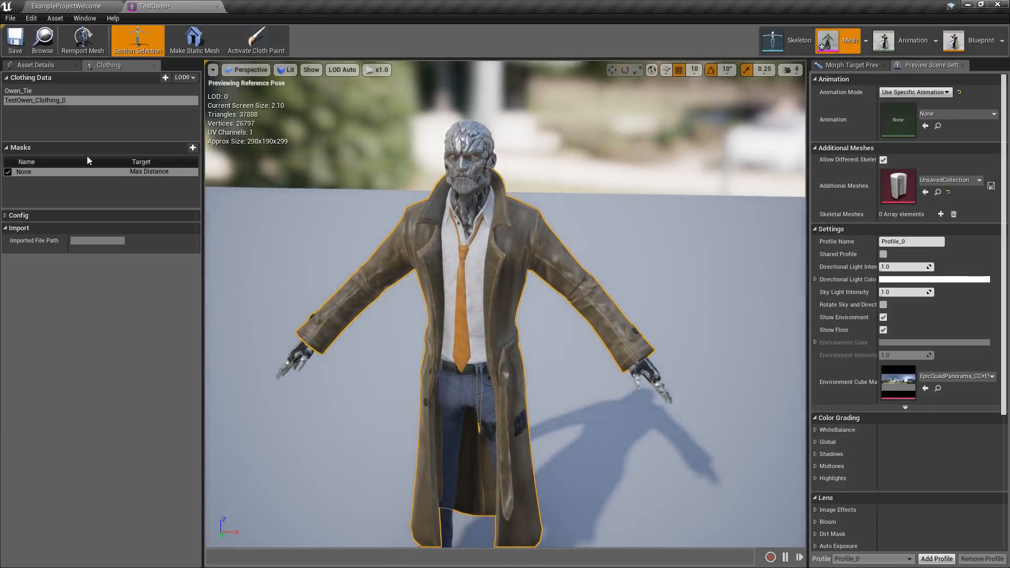
pyautogui.click(256, 40)
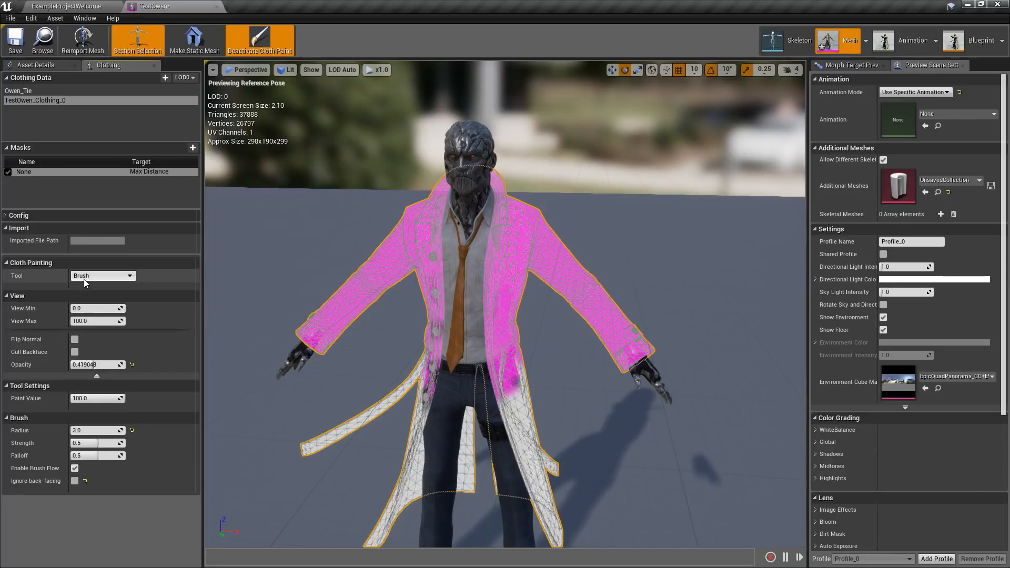
pyautogui.click(102, 275)
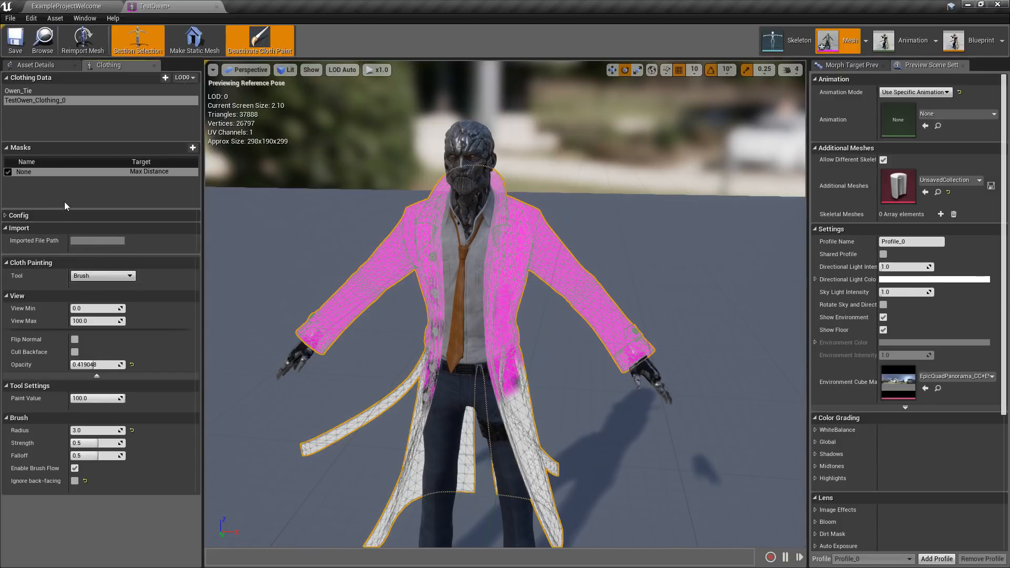
pyautogui.moveTo(187, 147)
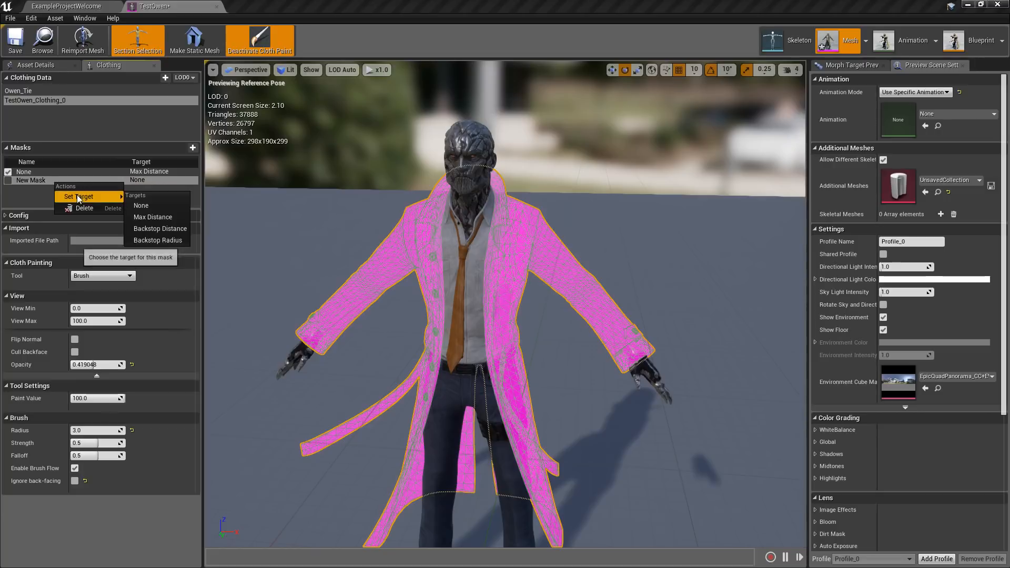
pyautogui.moveTo(158, 240)
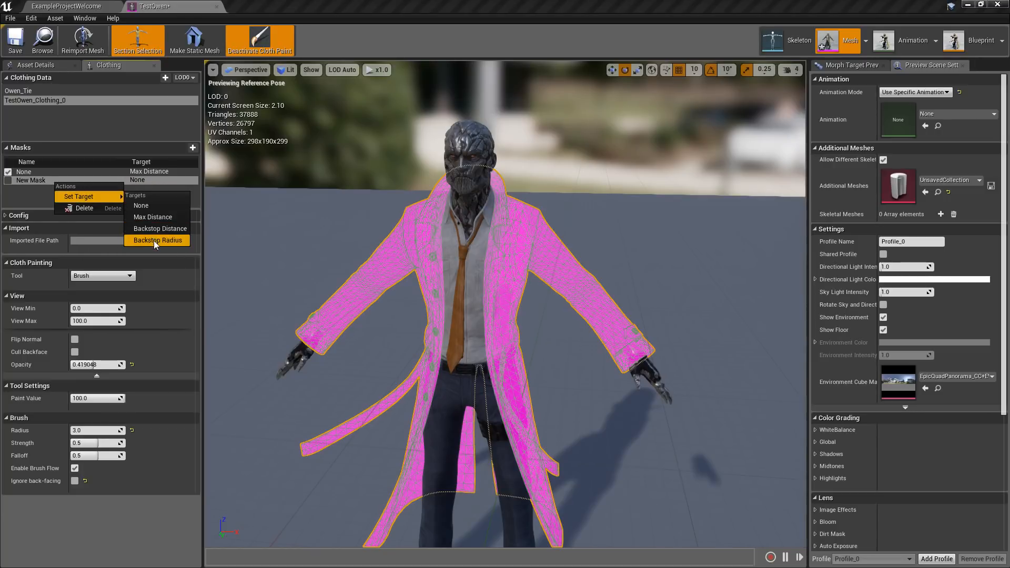
pyautogui.click(157, 240)
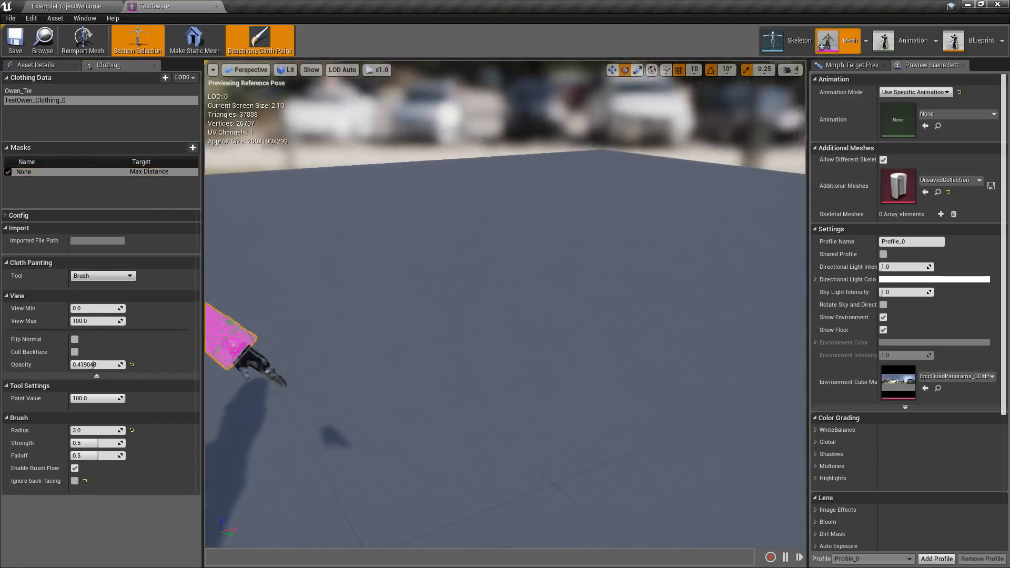
pyautogui.click(259, 40)
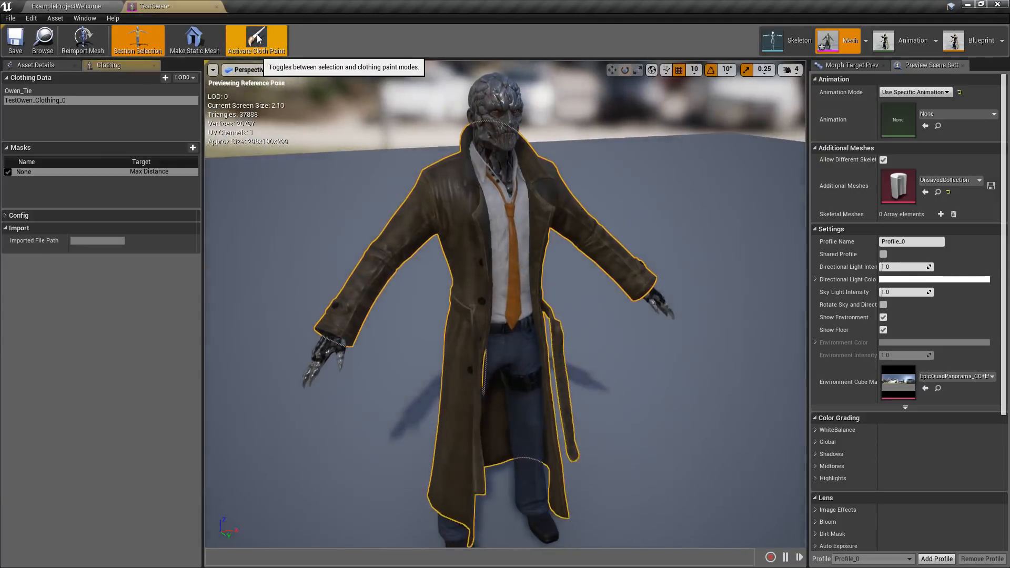